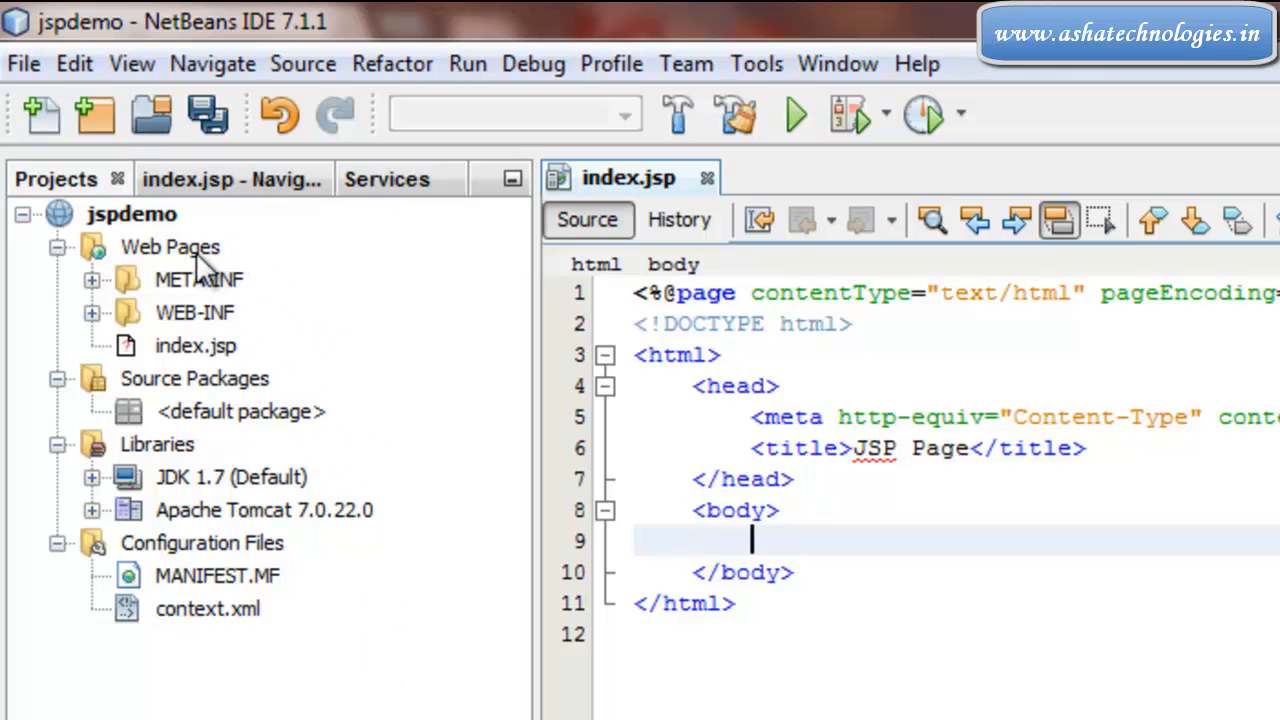
Step: Add a standard-syntax JSP page 'file.jsp' under the jspdemo project's Web Pages
{"action": "right_click", "coordinate": [170, 247]}
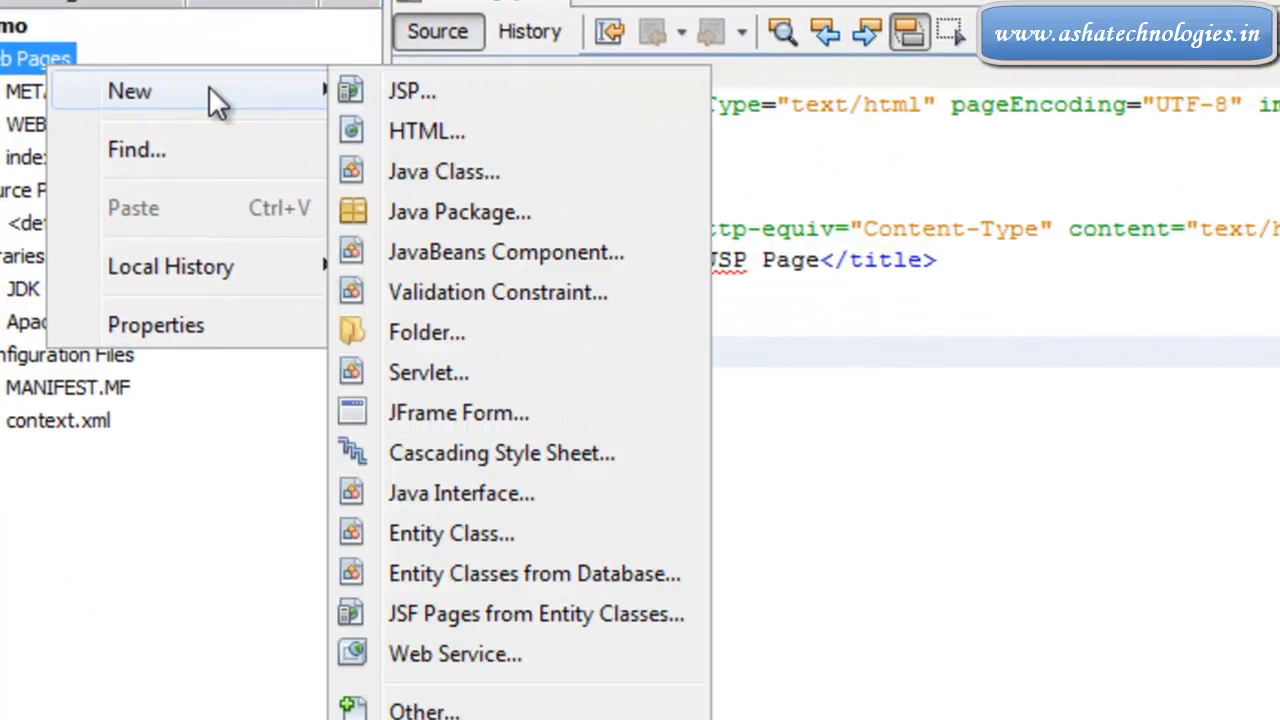
{"action": "left_click", "coordinate": [412, 91]}
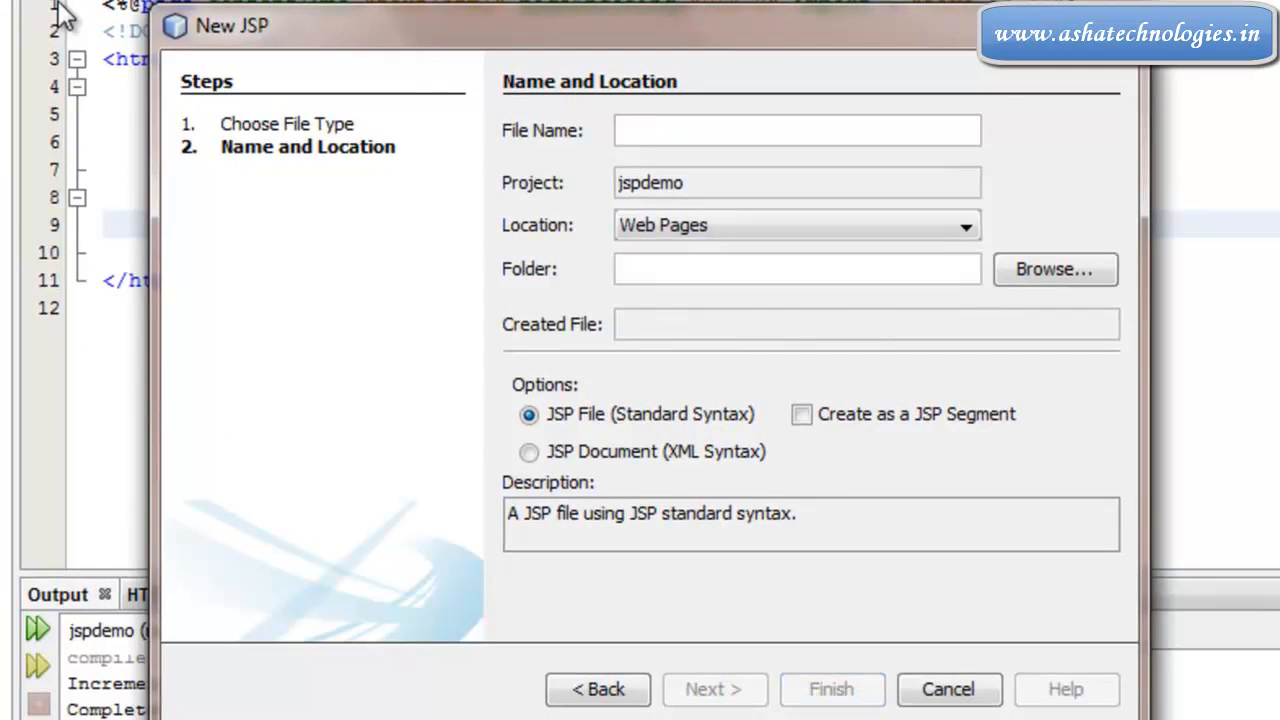
{"action": "type", "text": "file"}
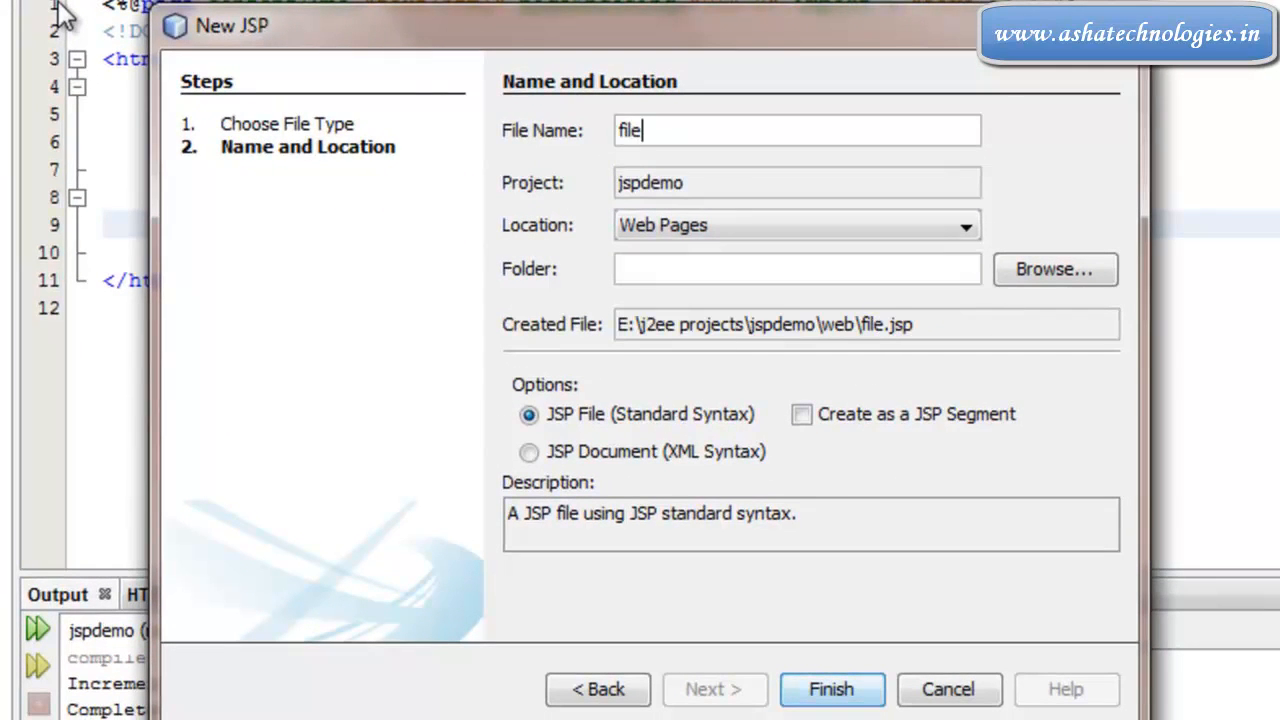
{"action": "left_click", "coordinate": [831, 689]}
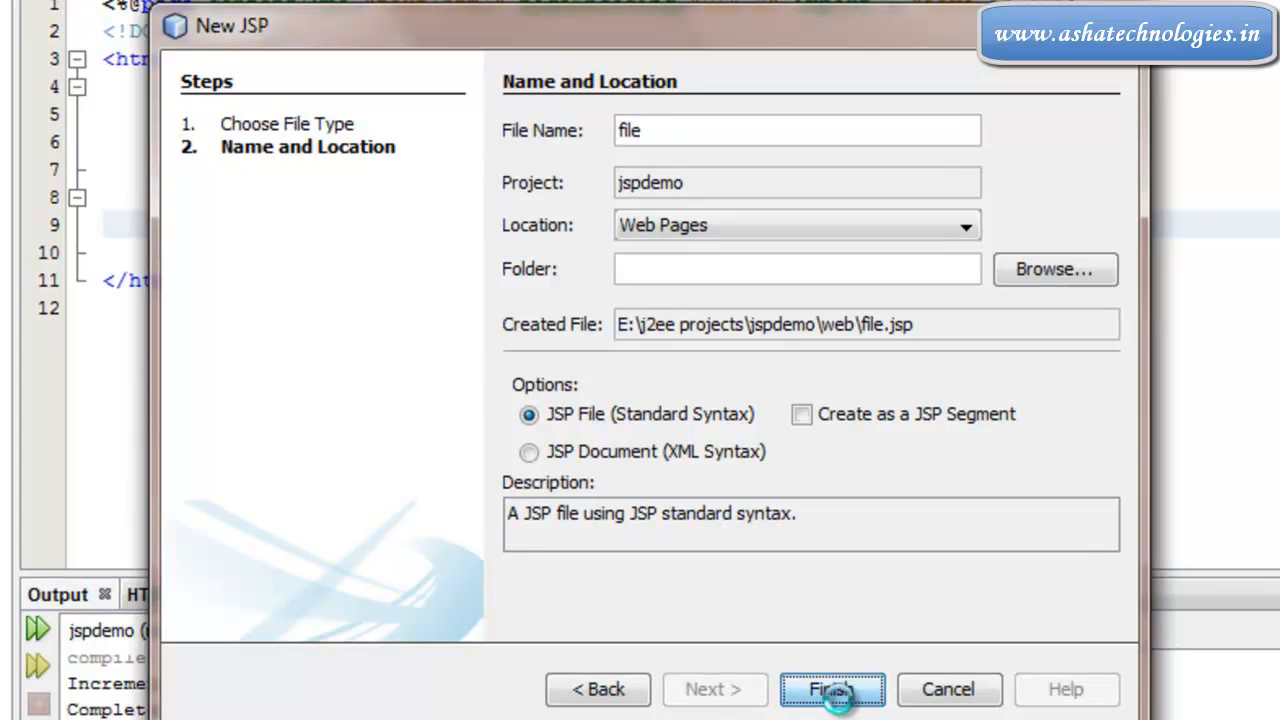
{"action": "left_click", "coordinate": [832, 689]}
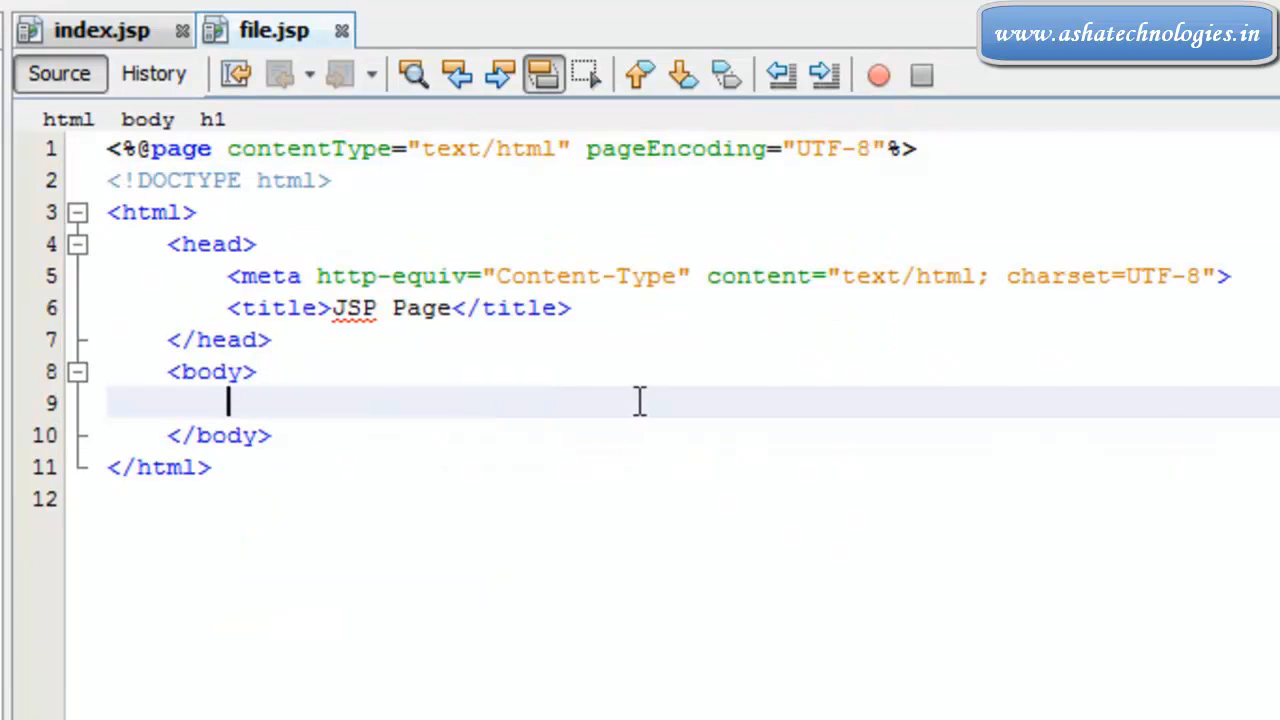
Step: Add a bold 'JSP: Java Server Pages!!!!!!!!!!' line ending in <br/> to file.jsp's body
{"action": "type", "text": "<strong>"}
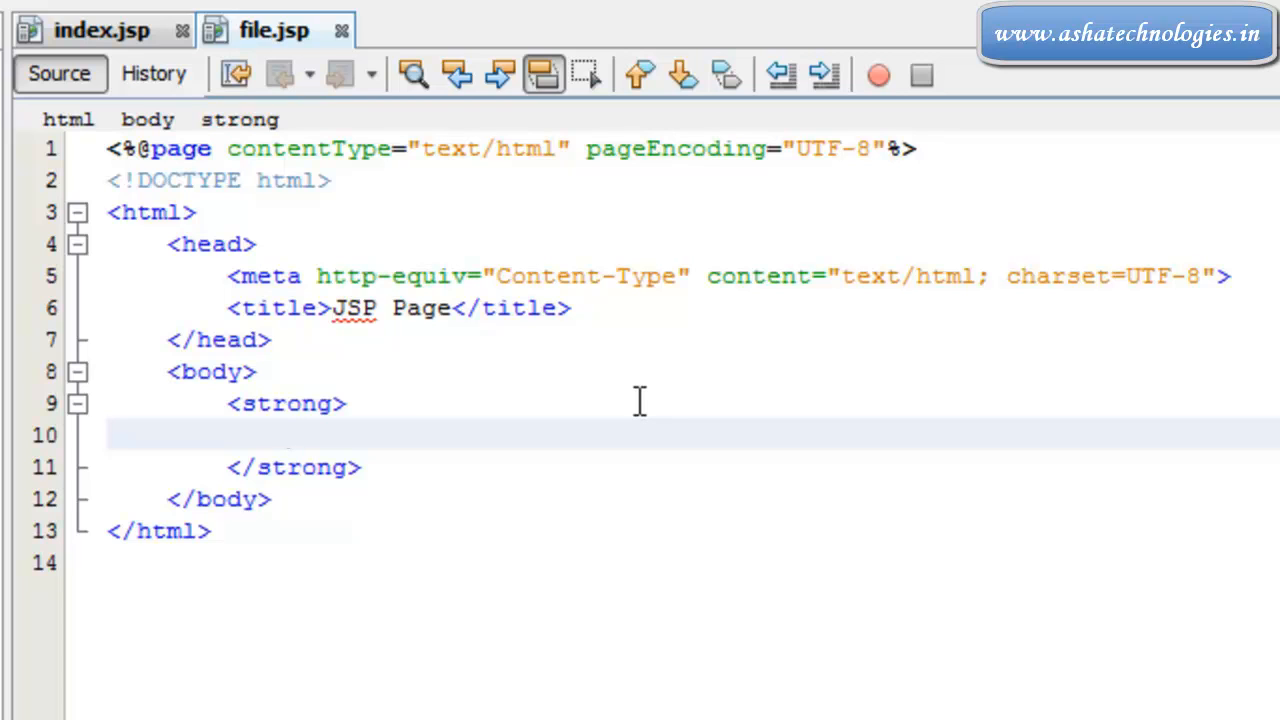
{"action": "type", "text": "<"}
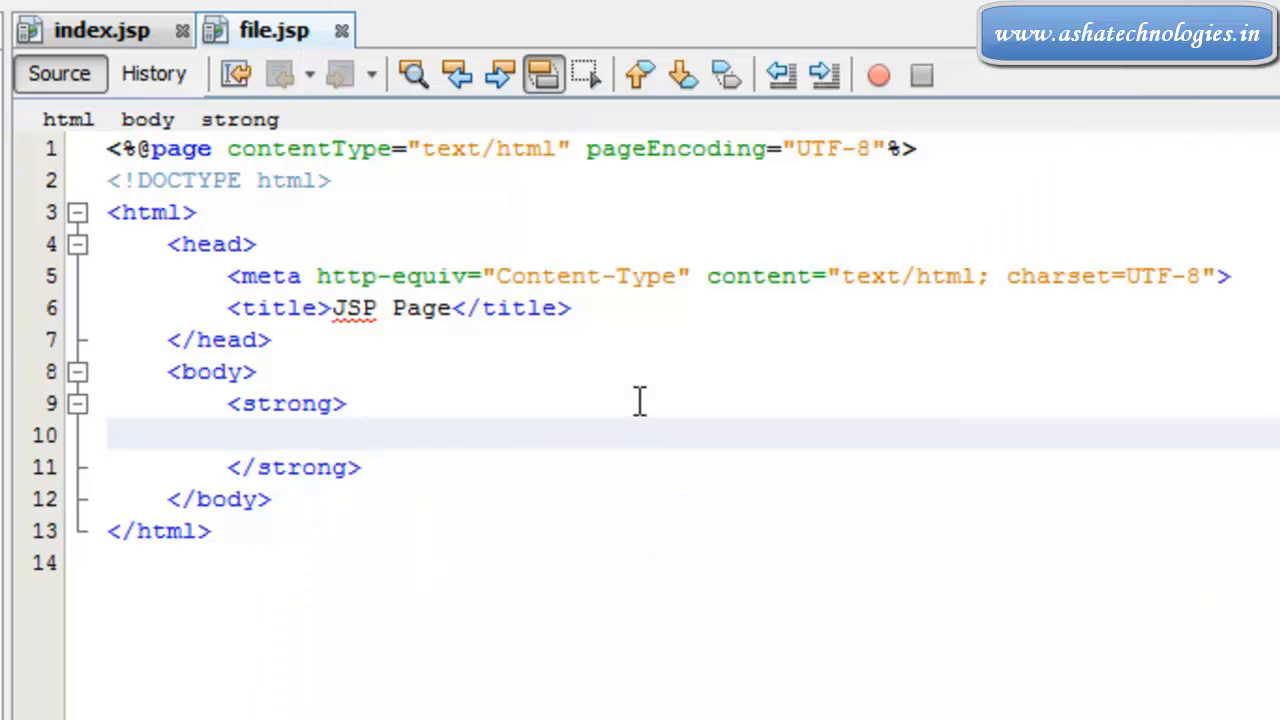
{"action": "type", "text": "JSP:"}
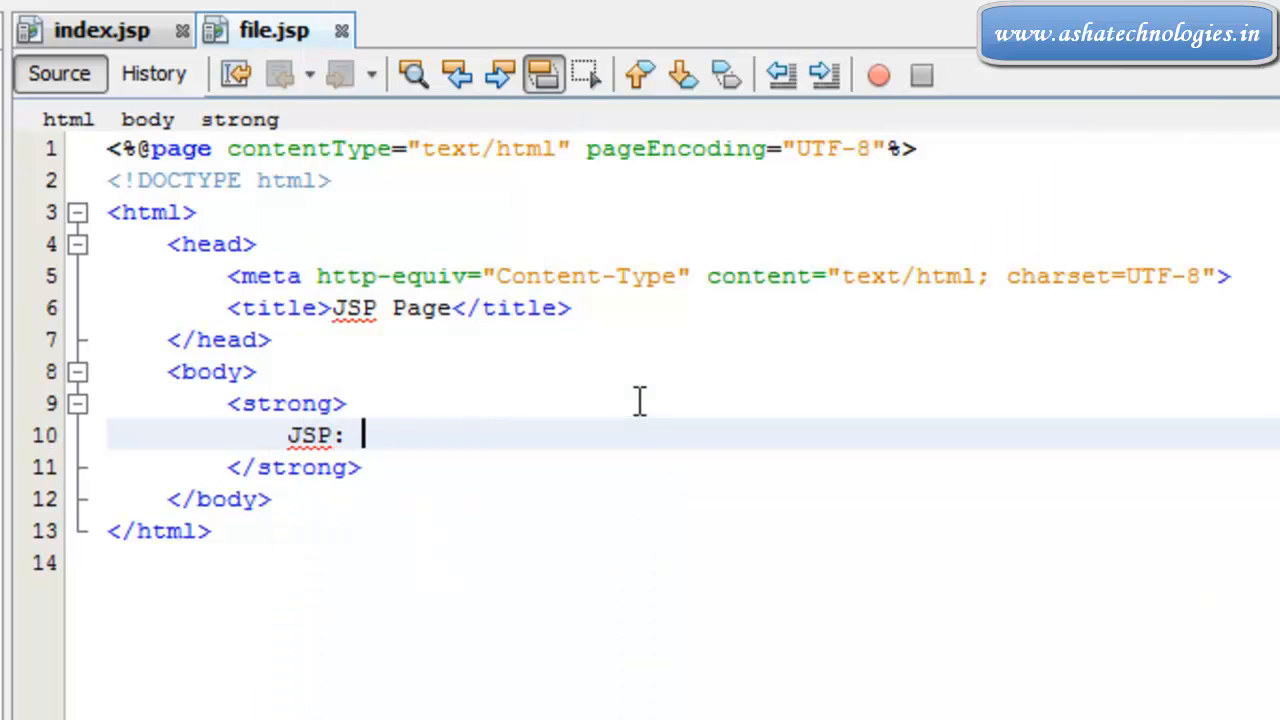
{"action": "type", "text": "Java Se"}
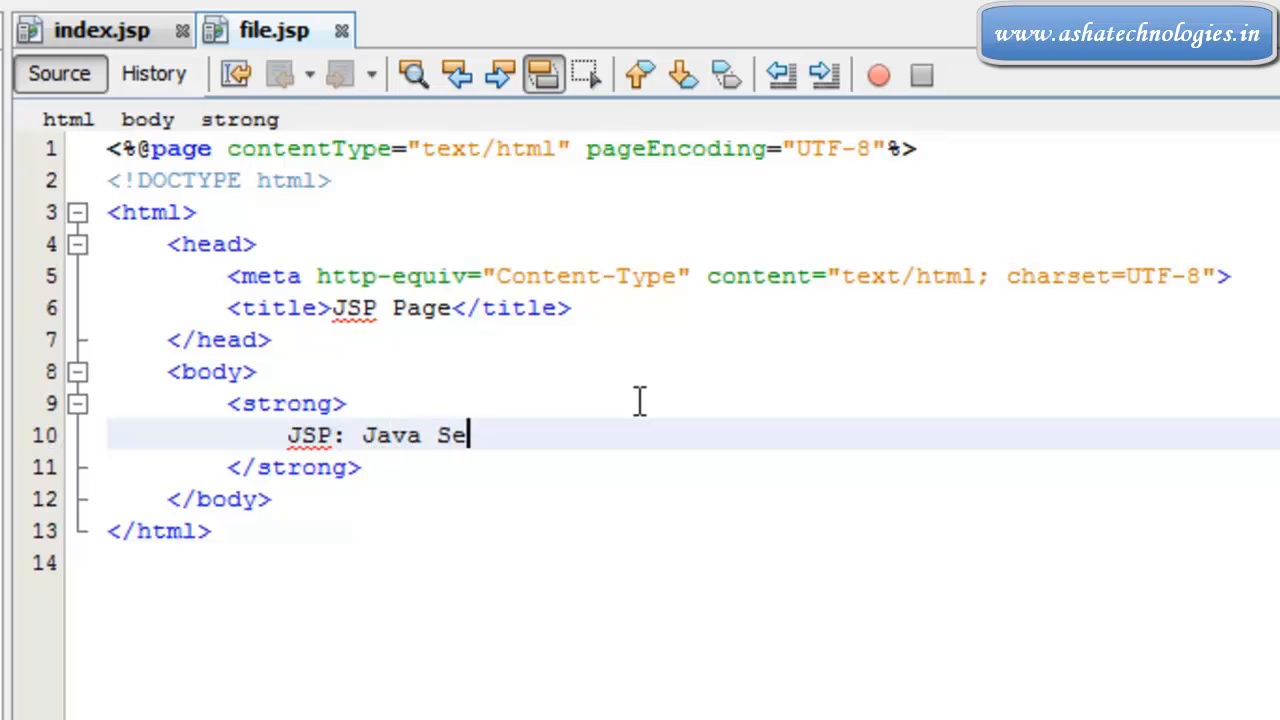
{"action": "type", "text": "rver Pa"}
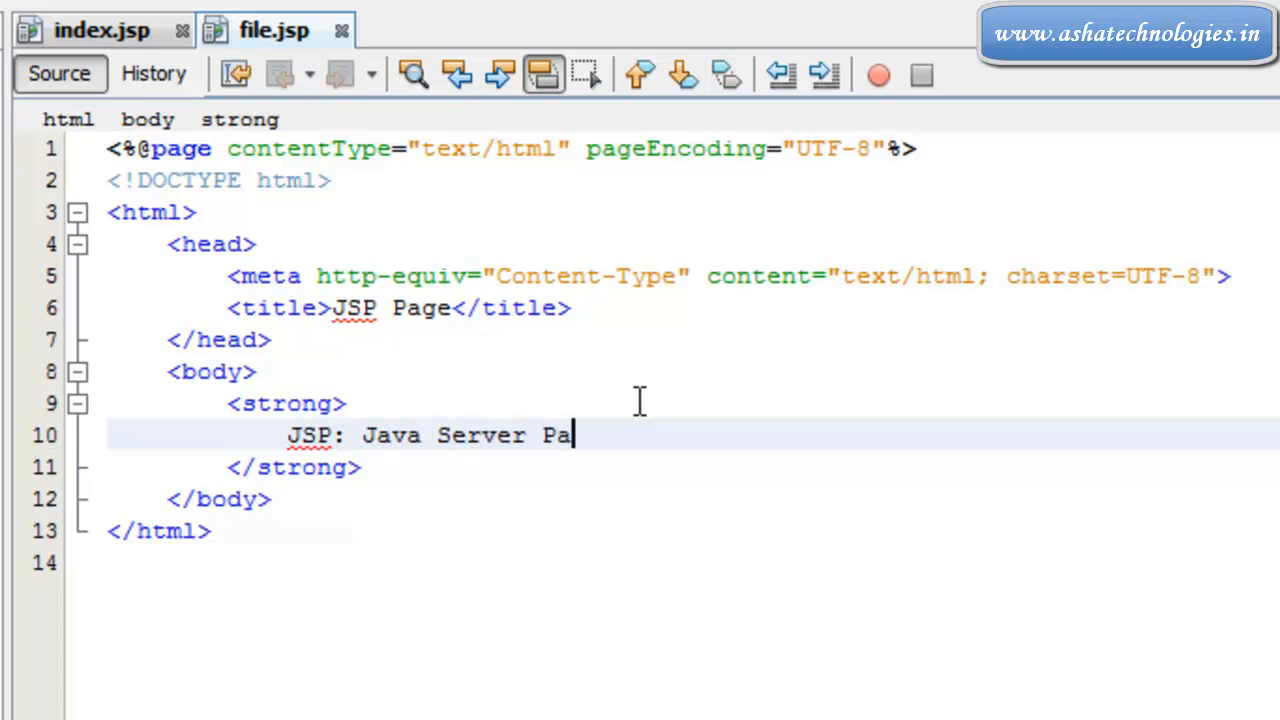
{"action": "type", "text": "ges"}
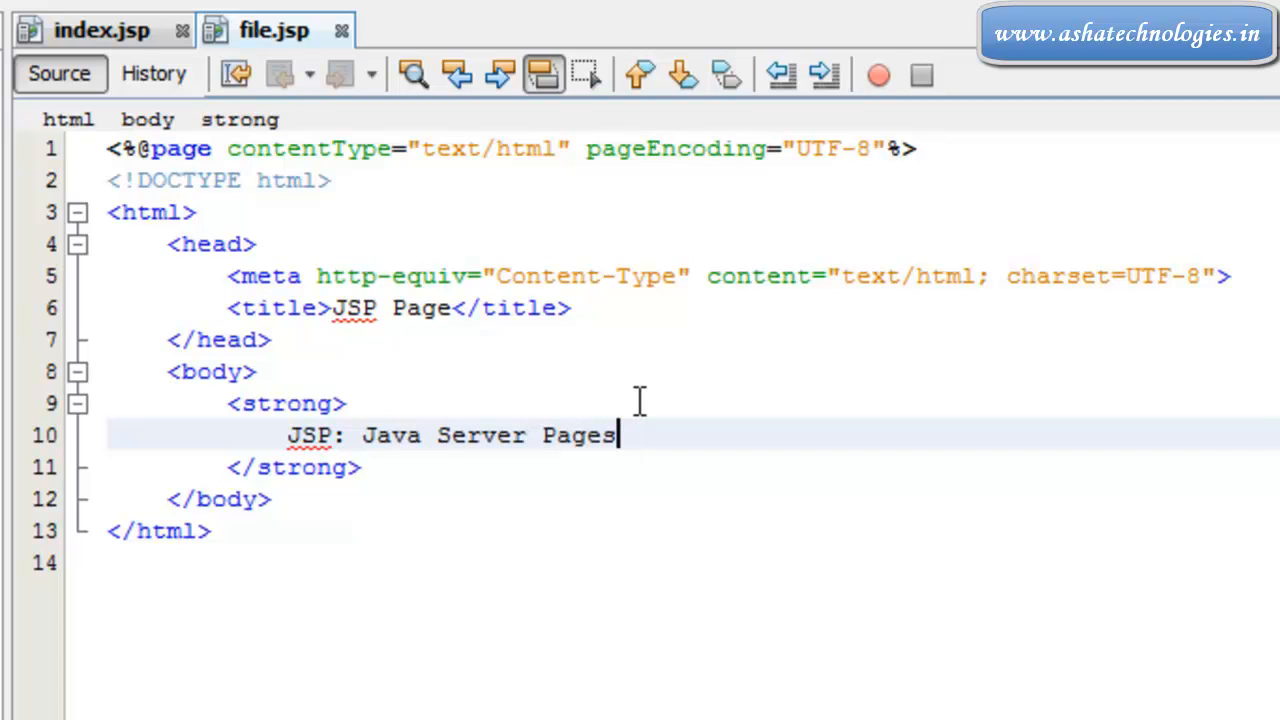
{"action": "type", "text": "!!!!!!!!!!<>"}
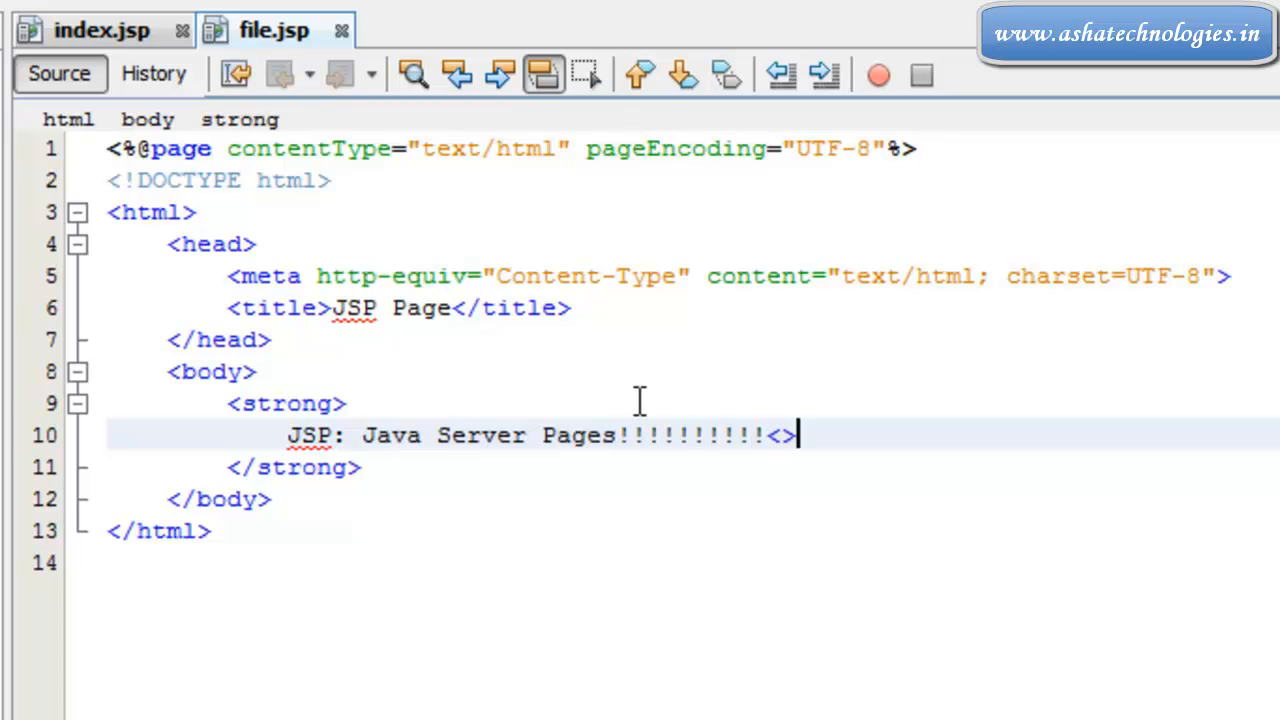
{"action": "type", "text": "br/"}
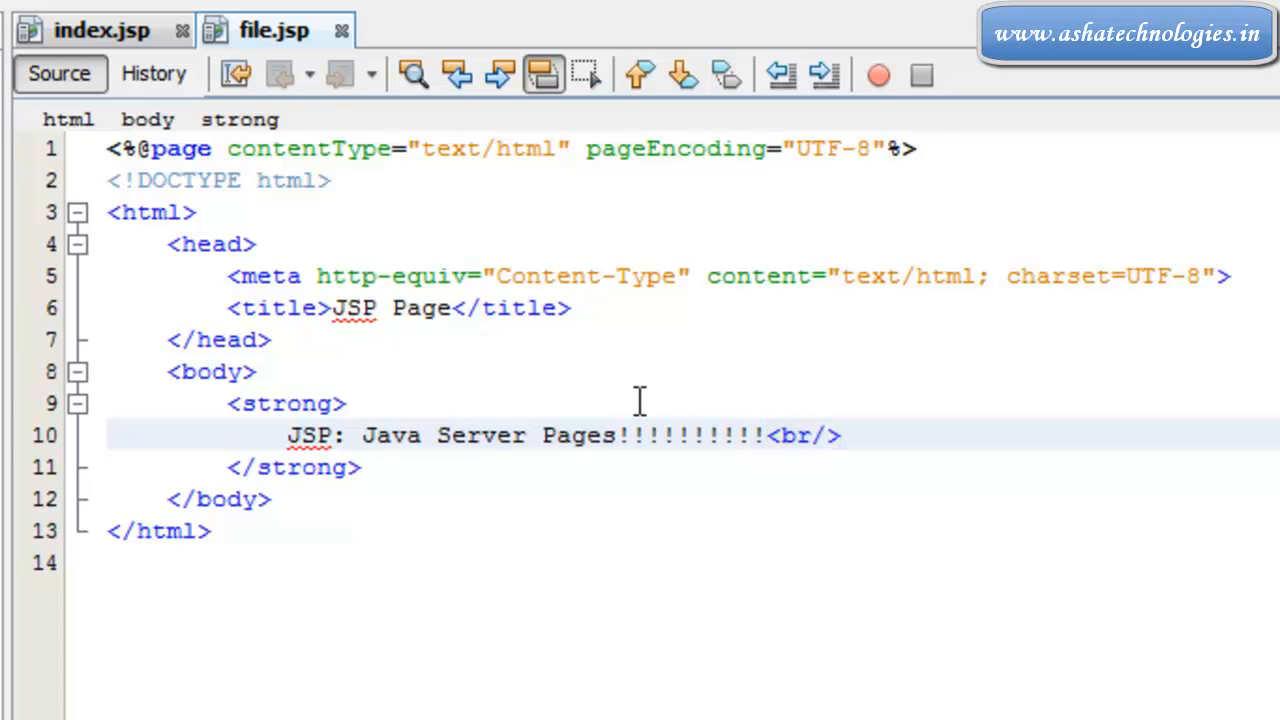
Step: Insert the 'Welcome To ........<br/>' line above it and remove the blank line
{"action": "type", "text": "<"}
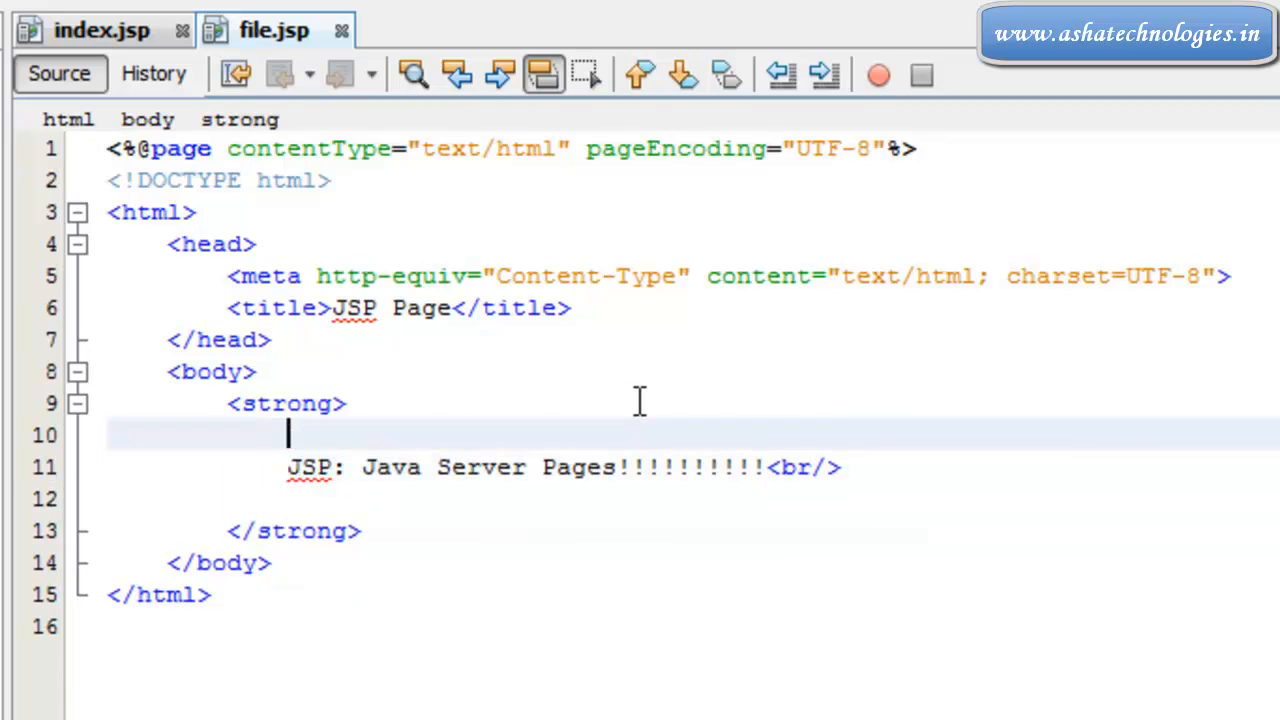
{"action": "type", "text": "Welcome"}
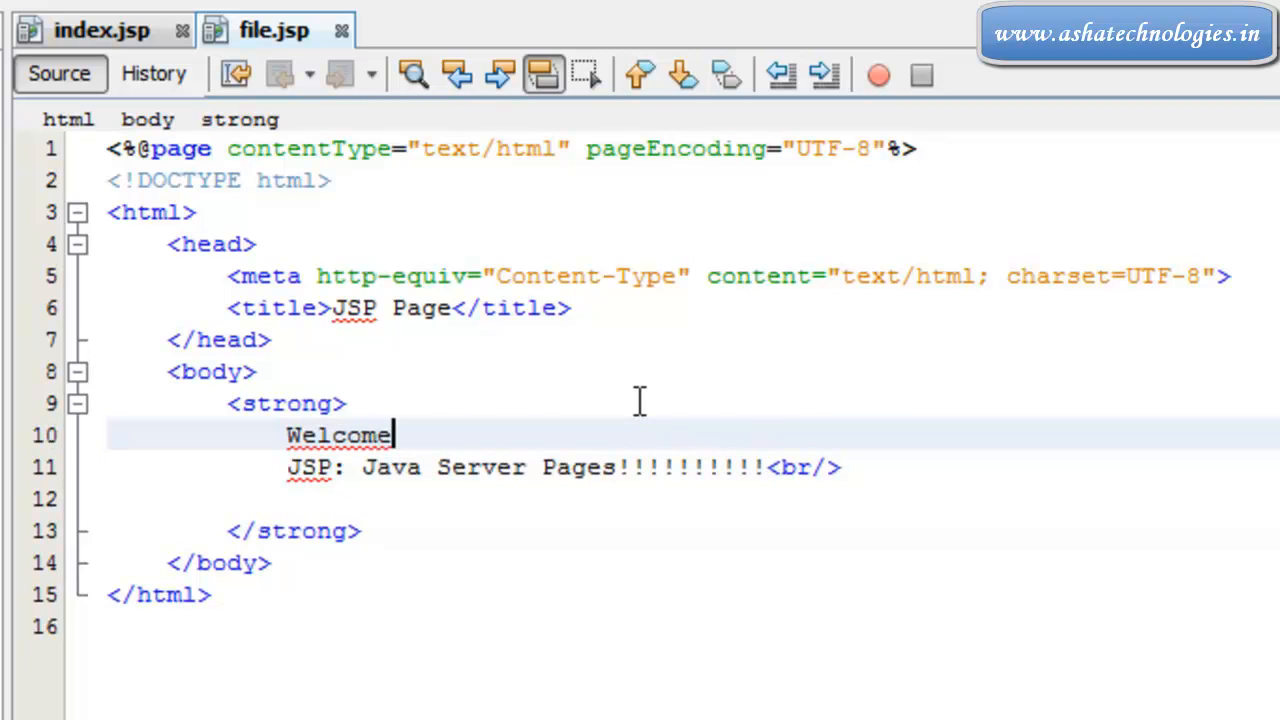
{"action": "type", "text": "T"}
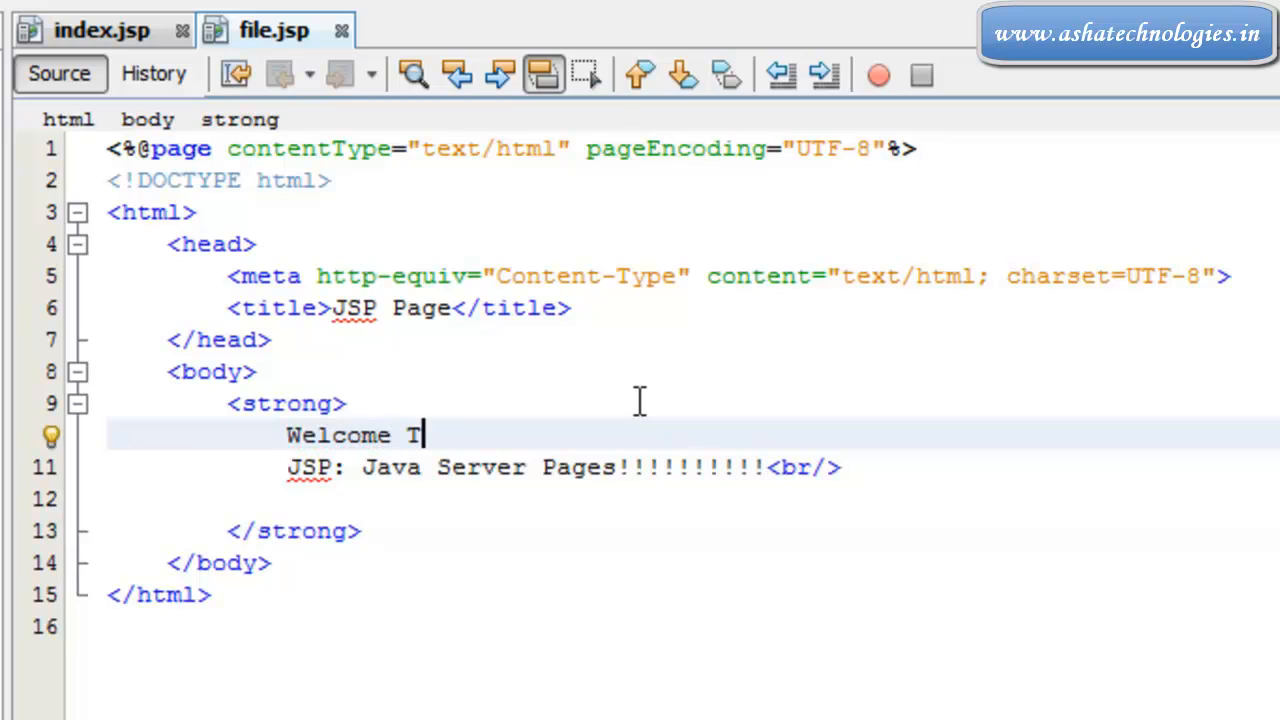
{"action": "type", "text": "o .......................<>"}
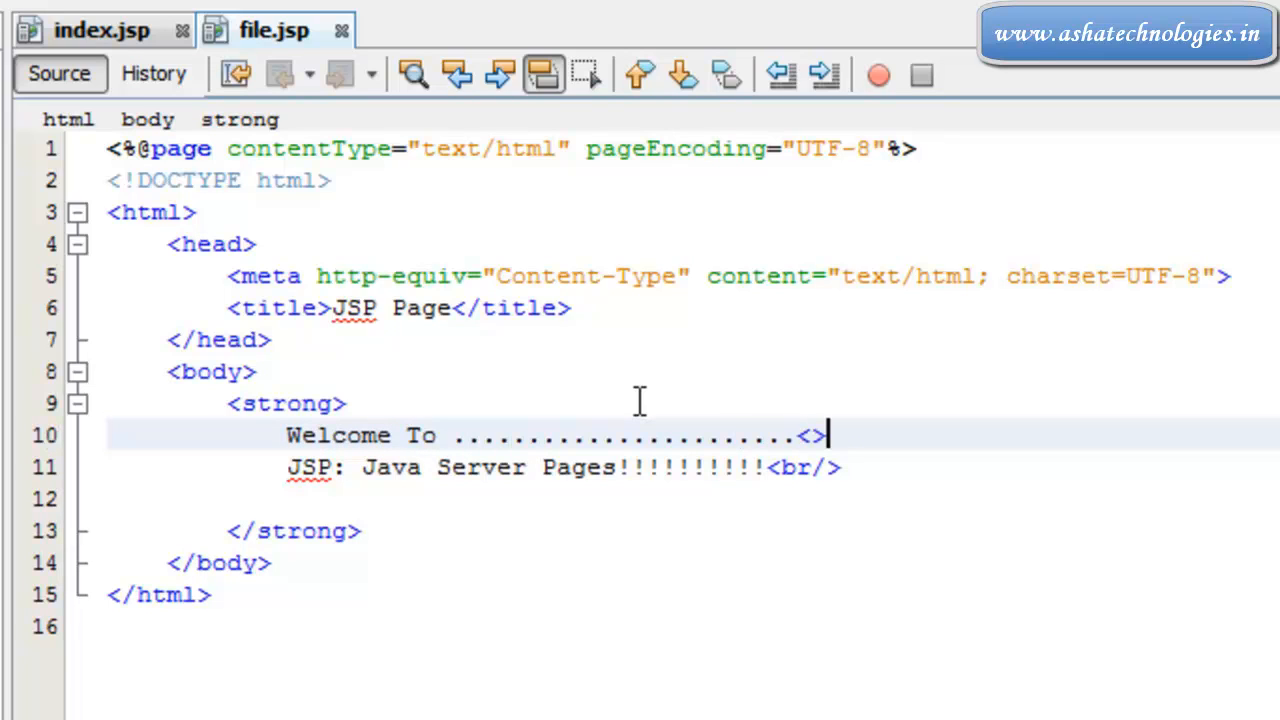
{"action": "type", "text": "br"}
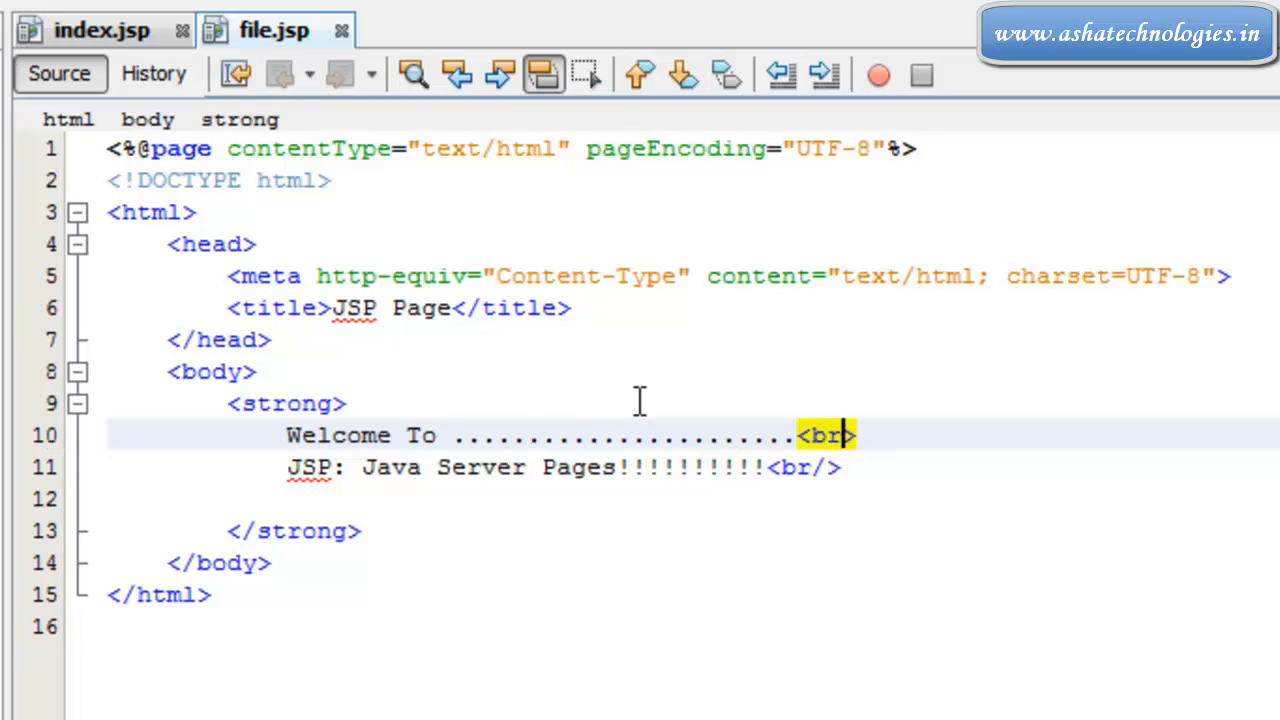
{"action": "type", "text": "/"}
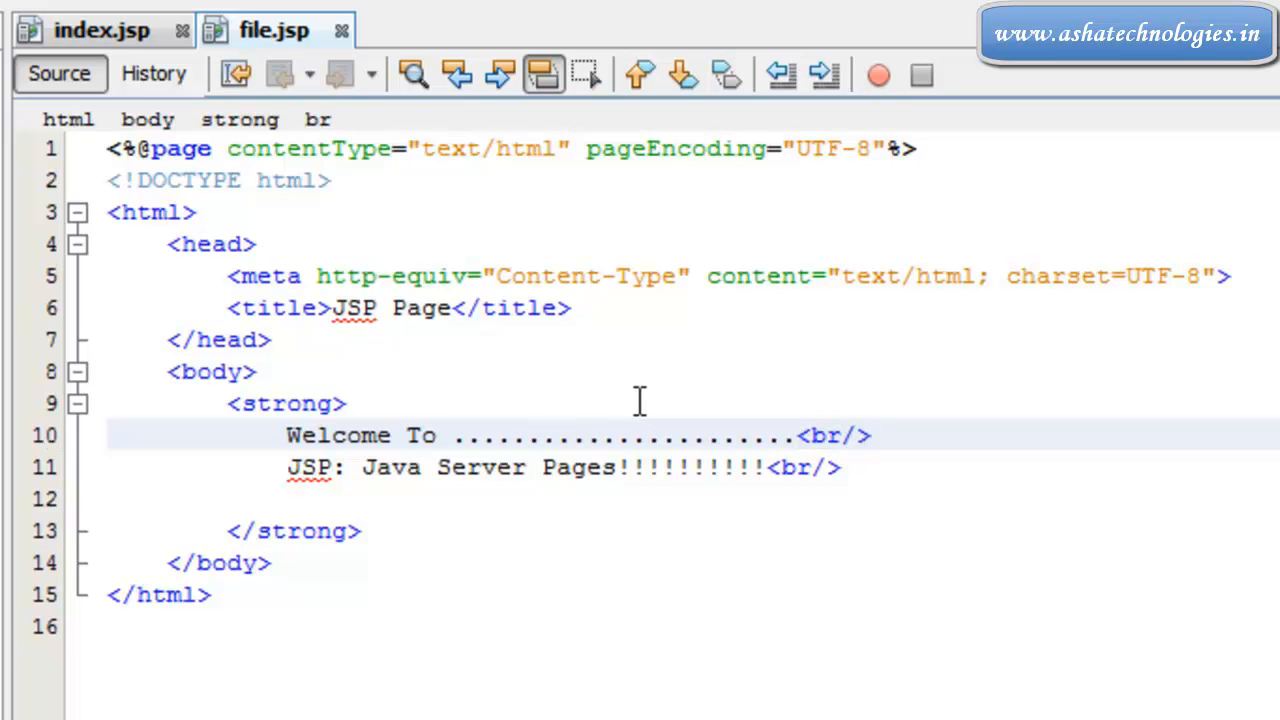
{"action": "left_click", "coordinate": [850, 467]}
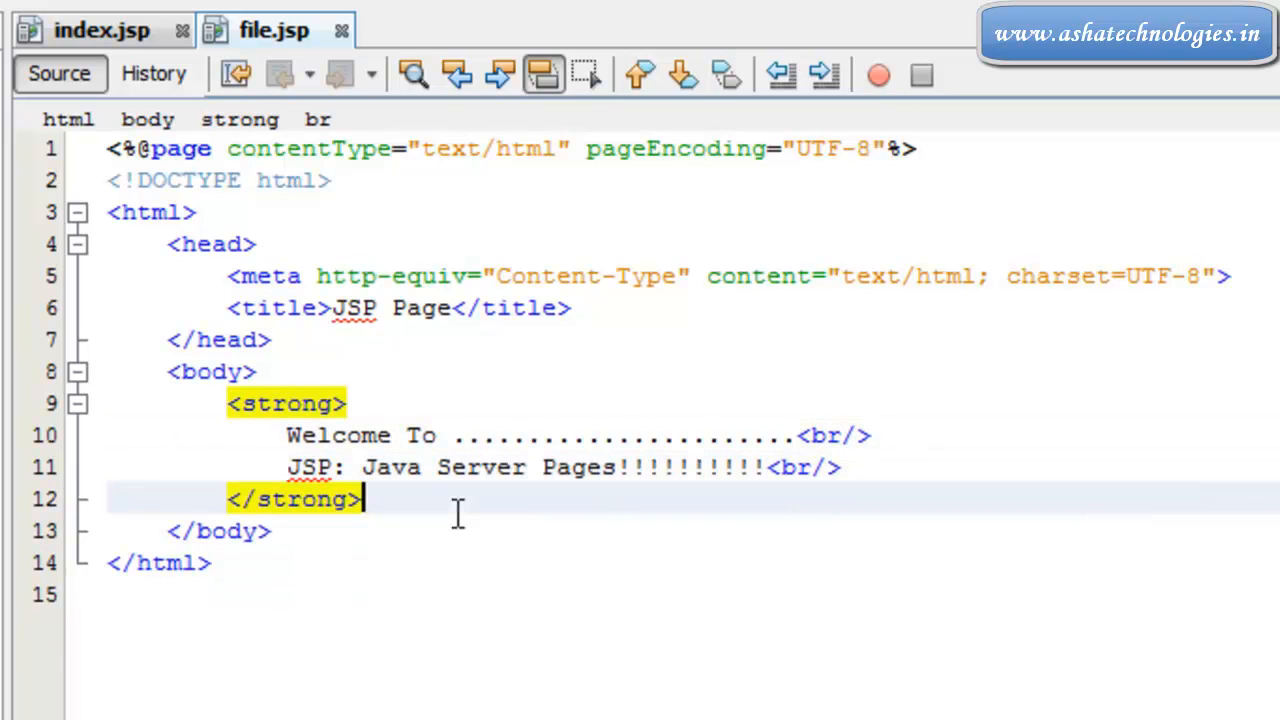
{"action": "left_click", "coordinate": [550, 168]}
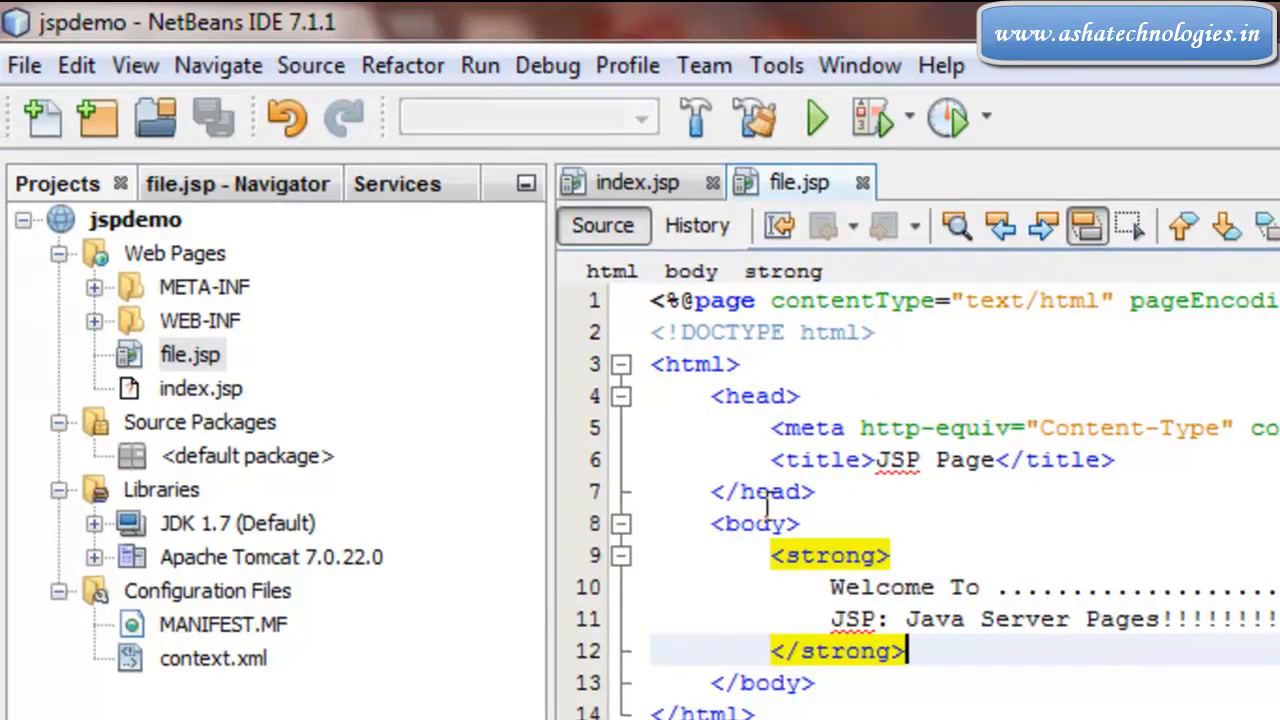
Step: Run jspdemo and open localhost:8084/jspdemo/file.jsp in Chrome to see the bold lines
{"action": "left_click", "coordinate": [620, 182]}
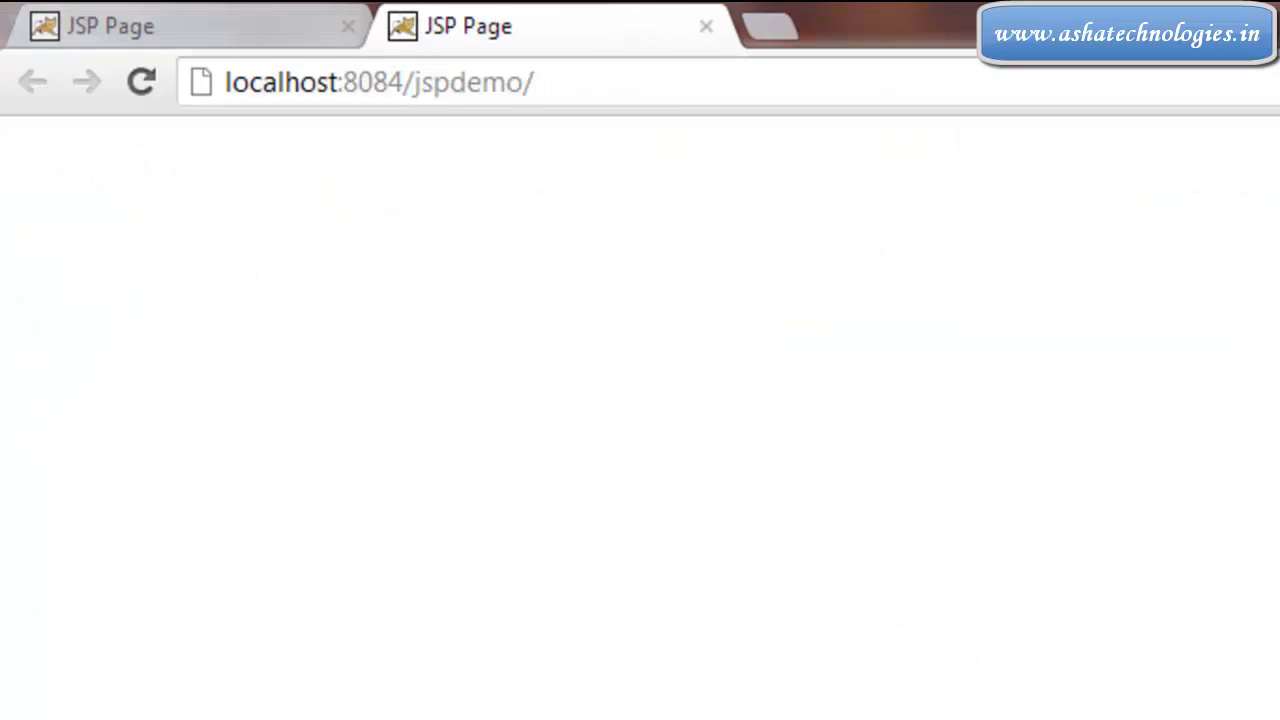
{"action": "mouse_move", "coordinate": [348, 26]}
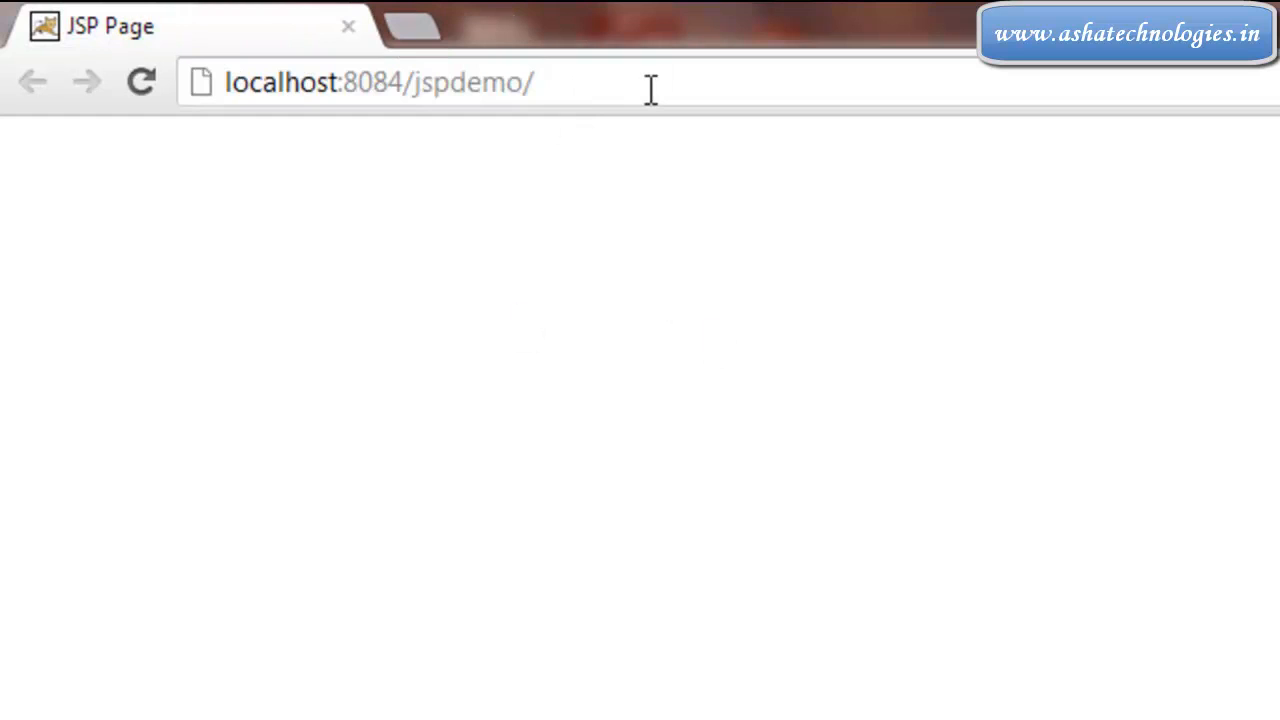
{"action": "type", "text": "file.jsp"}
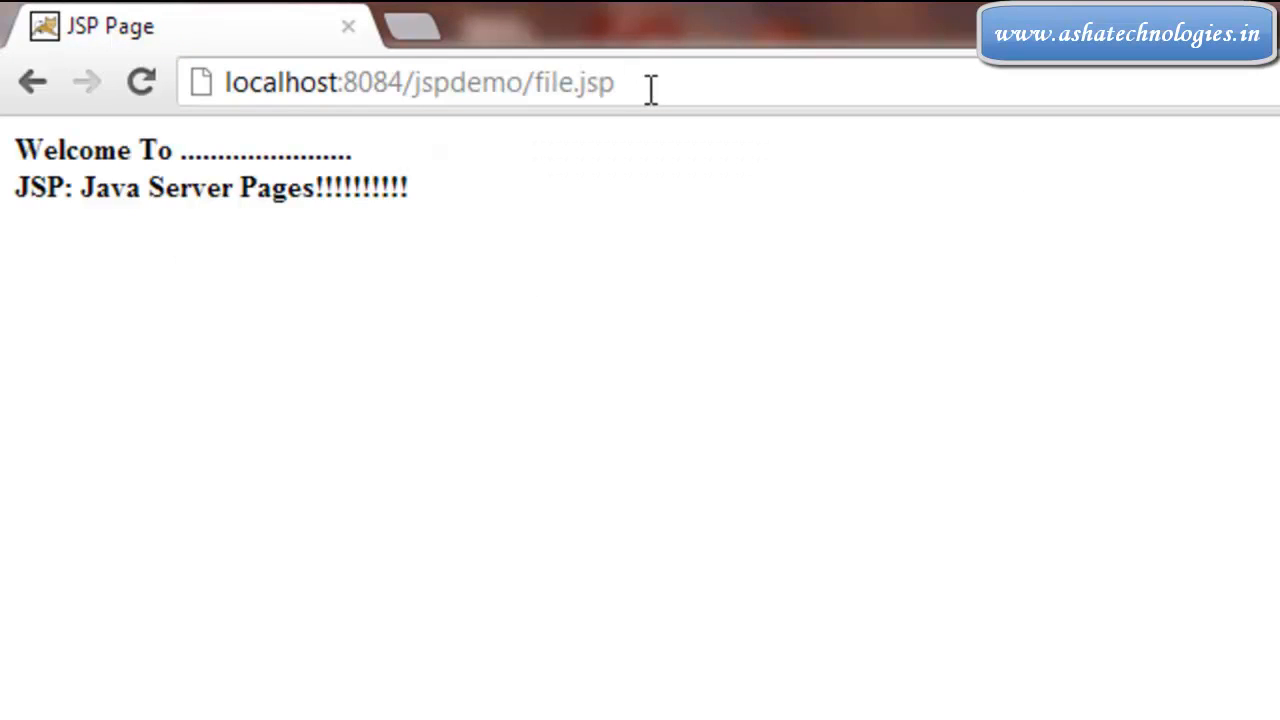
{"action": "left_click", "coordinate": [420, 82]}
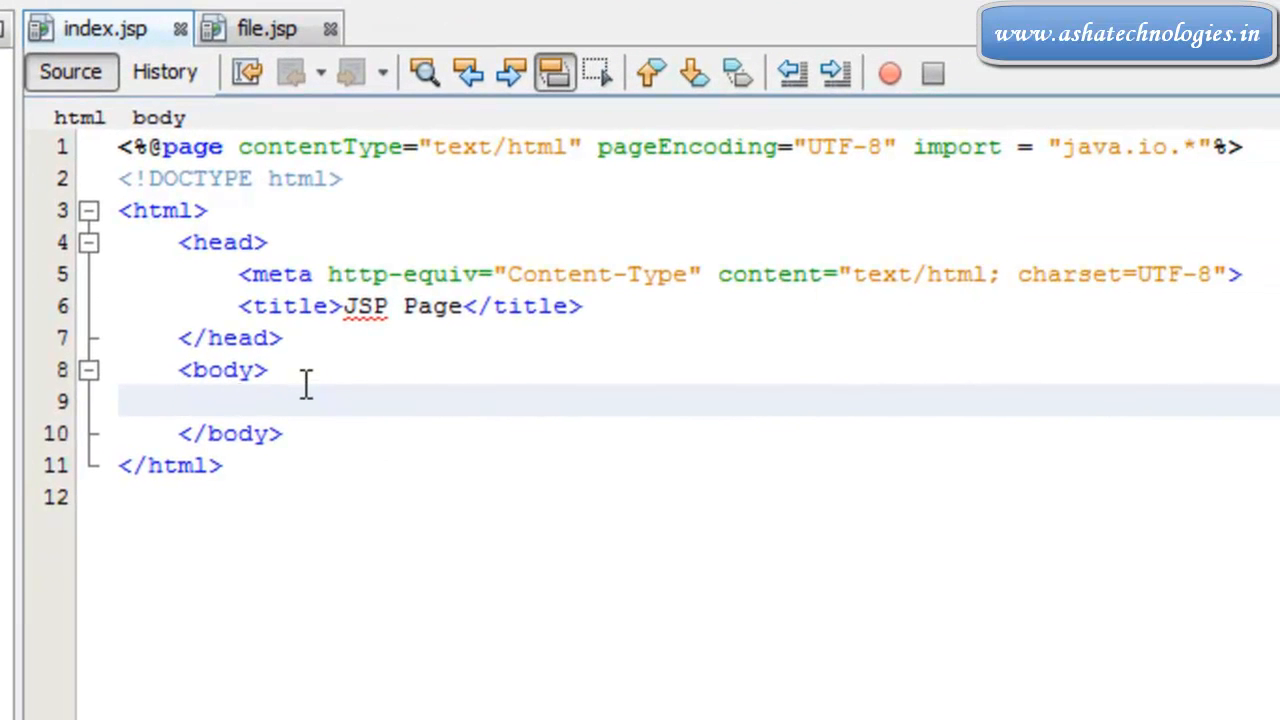
Step: Type <h3>Include Demo</h3> into index.jsp's body with tag autocompletion
{"action": "type", "text": "<>"}
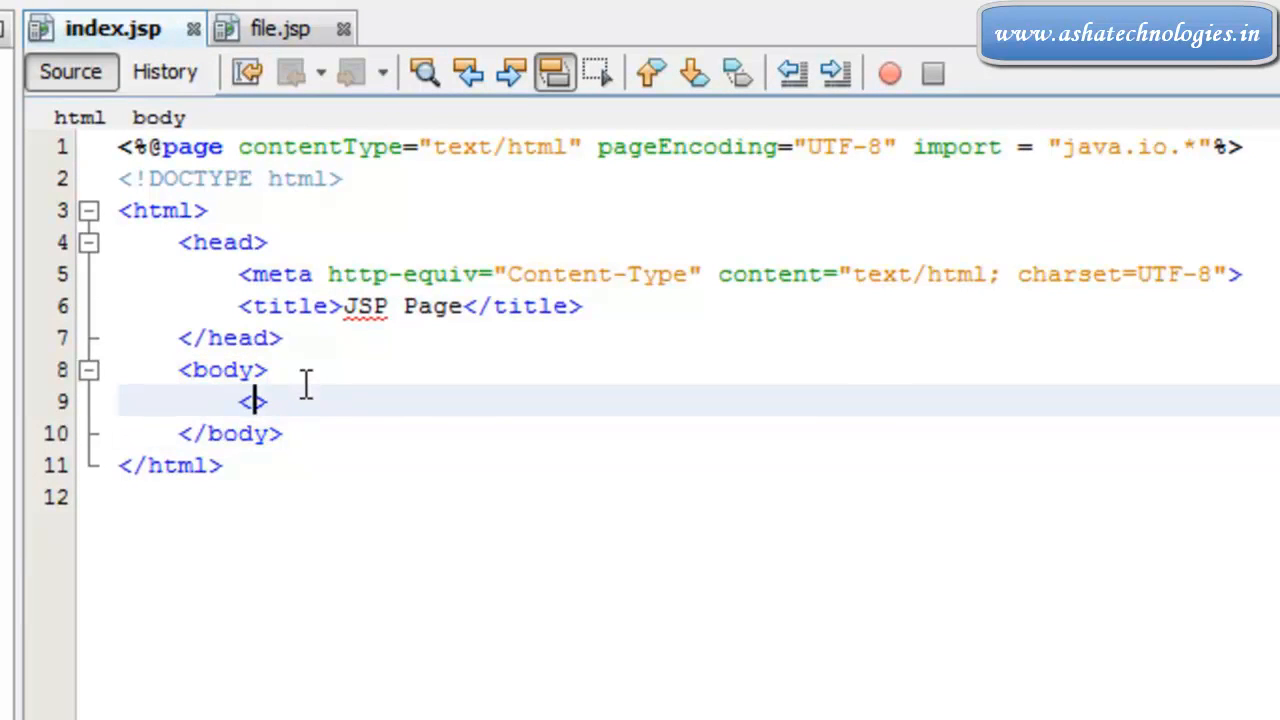
{"action": "type", "text": ">"}
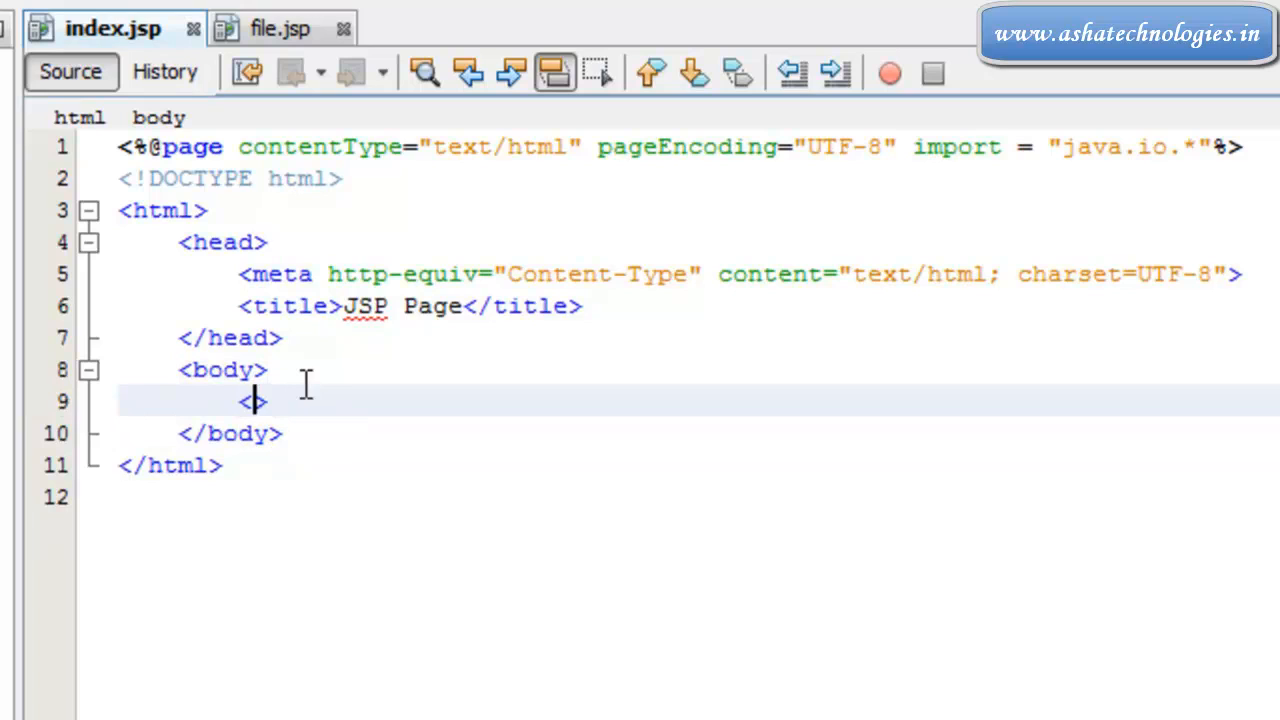
{"action": "type", "text": "h3"}
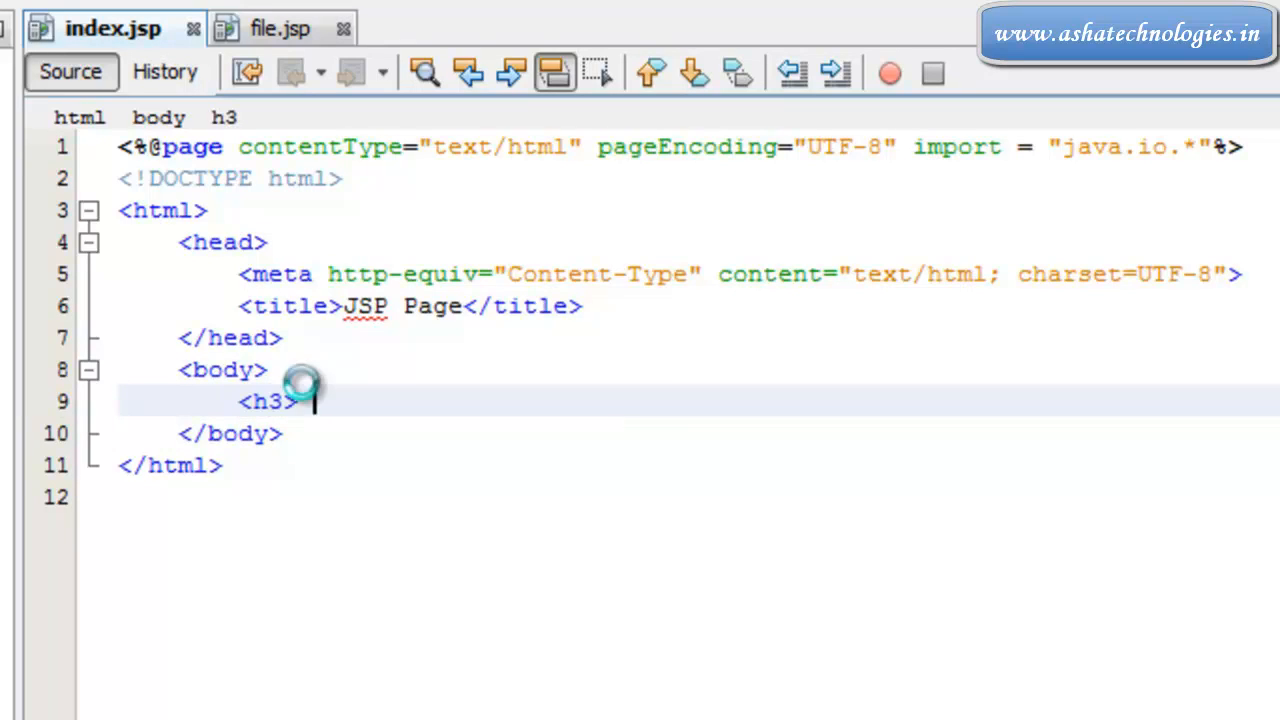
{"action": "type", "text": "Include"}
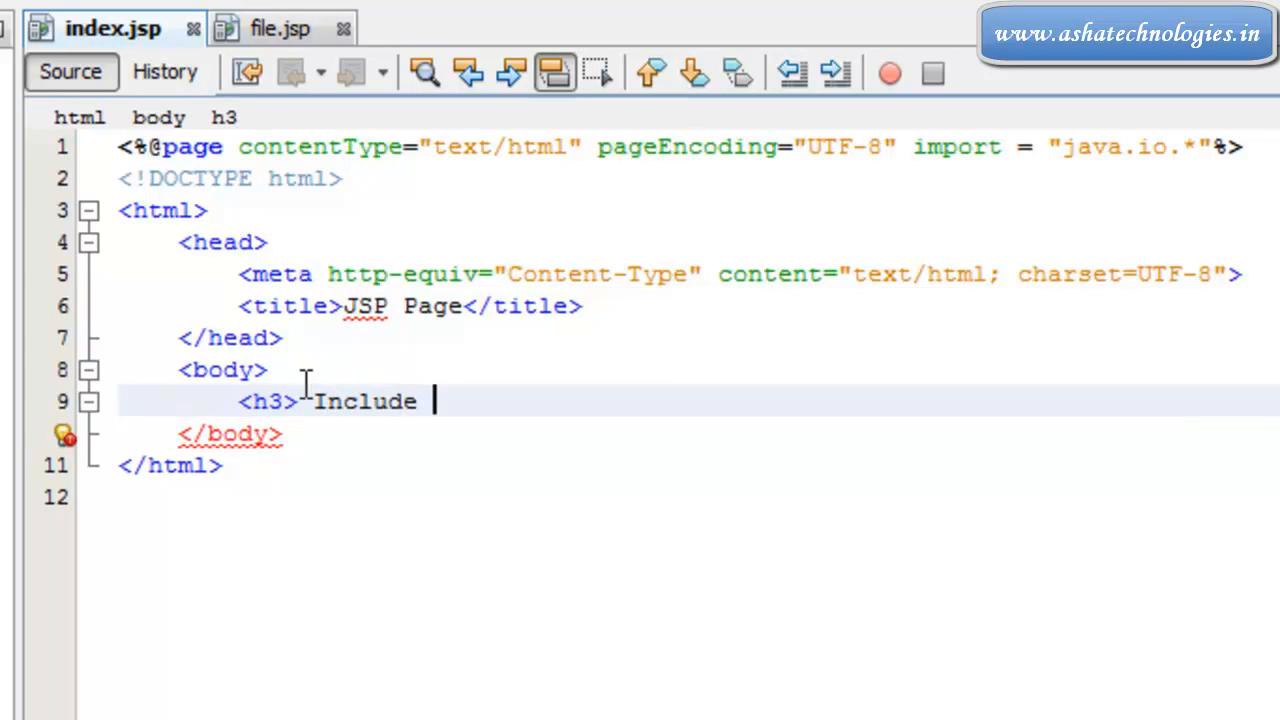
{"action": "type", "text": "Demo<>"}
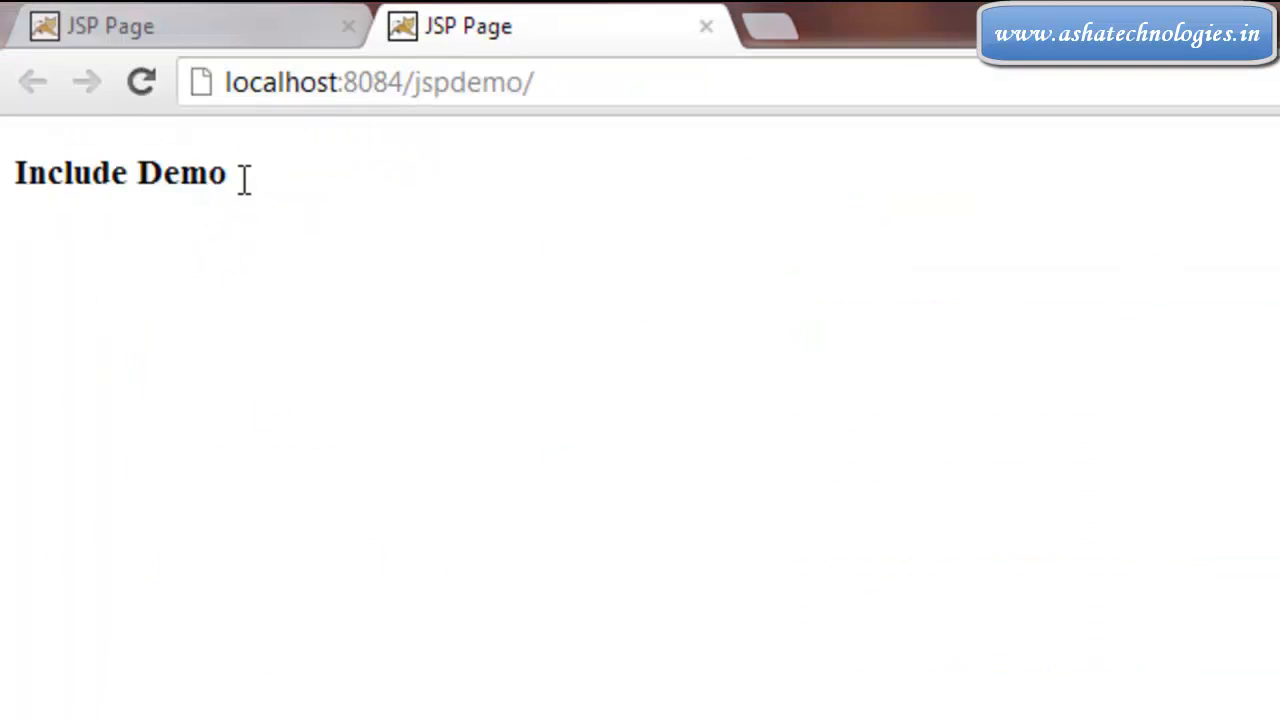
Step: View the heading, close the index tab, and select /file.jsp in Chrome's address bar
{"action": "double_click", "coordinate": [181, 172]}
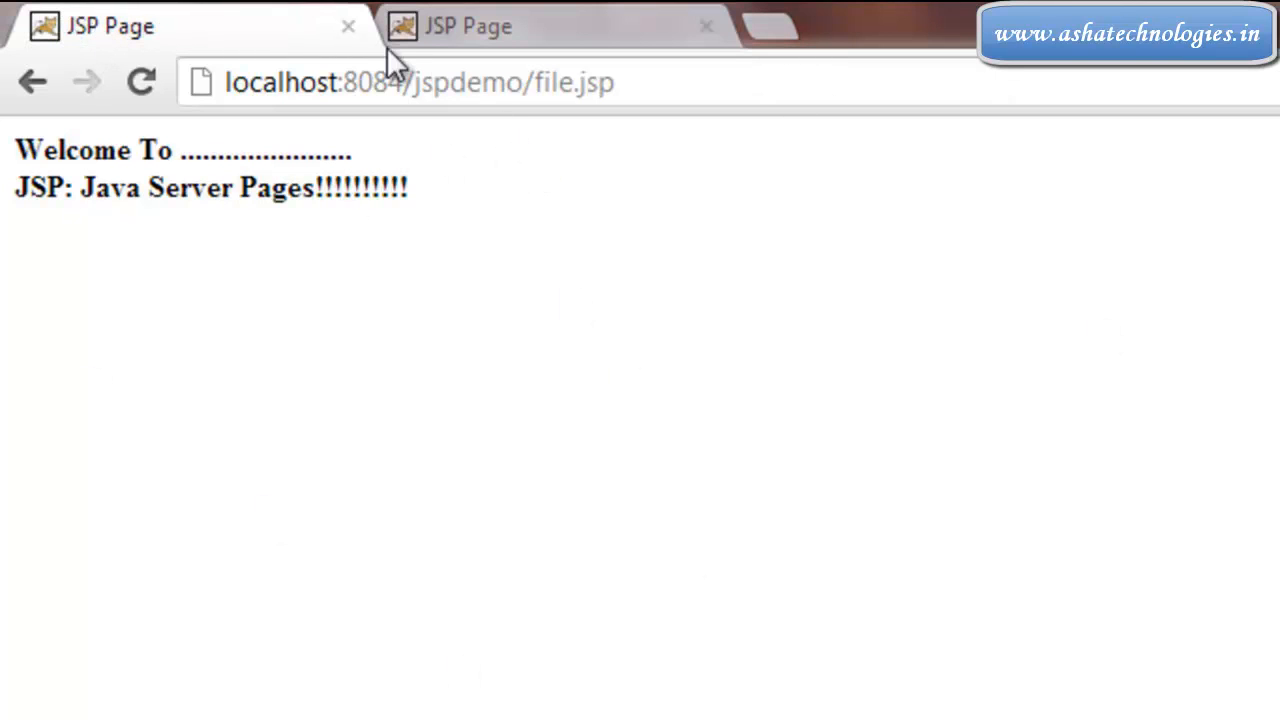
{"action": "left_click", "coordinate": [706, 26]}
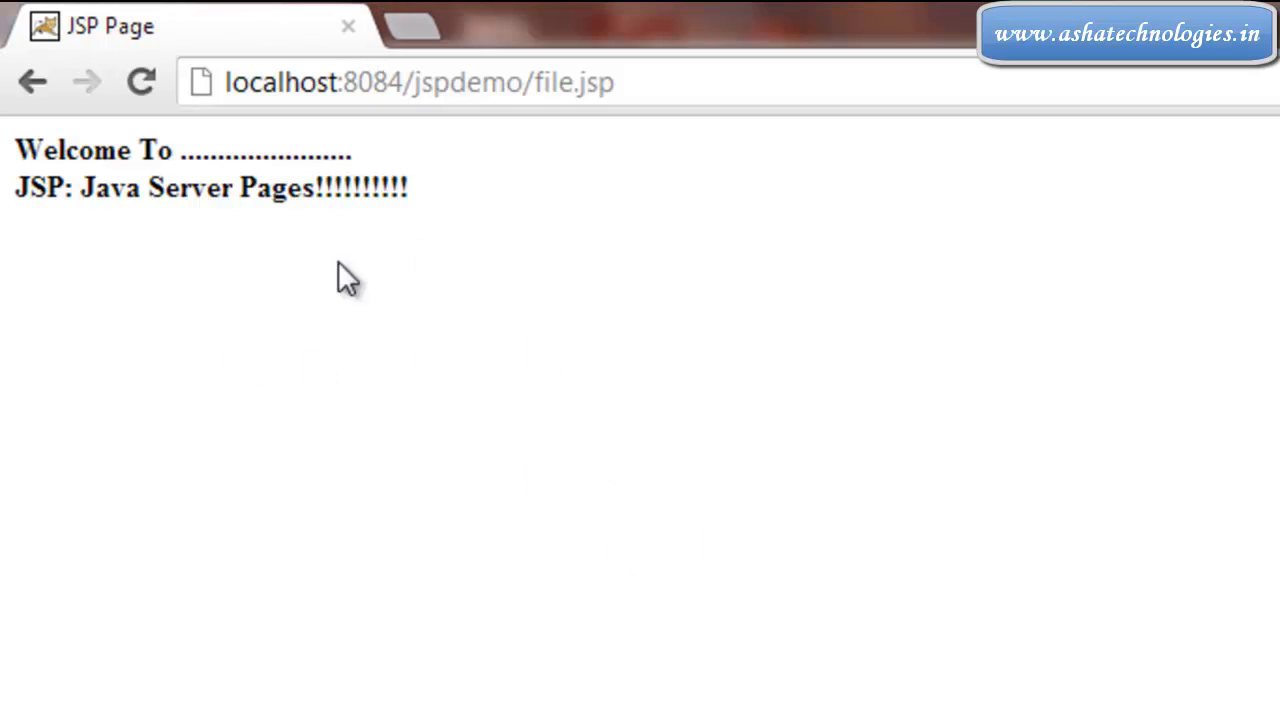
{"action": "mouse_move", "coordinate": [418, 222]}
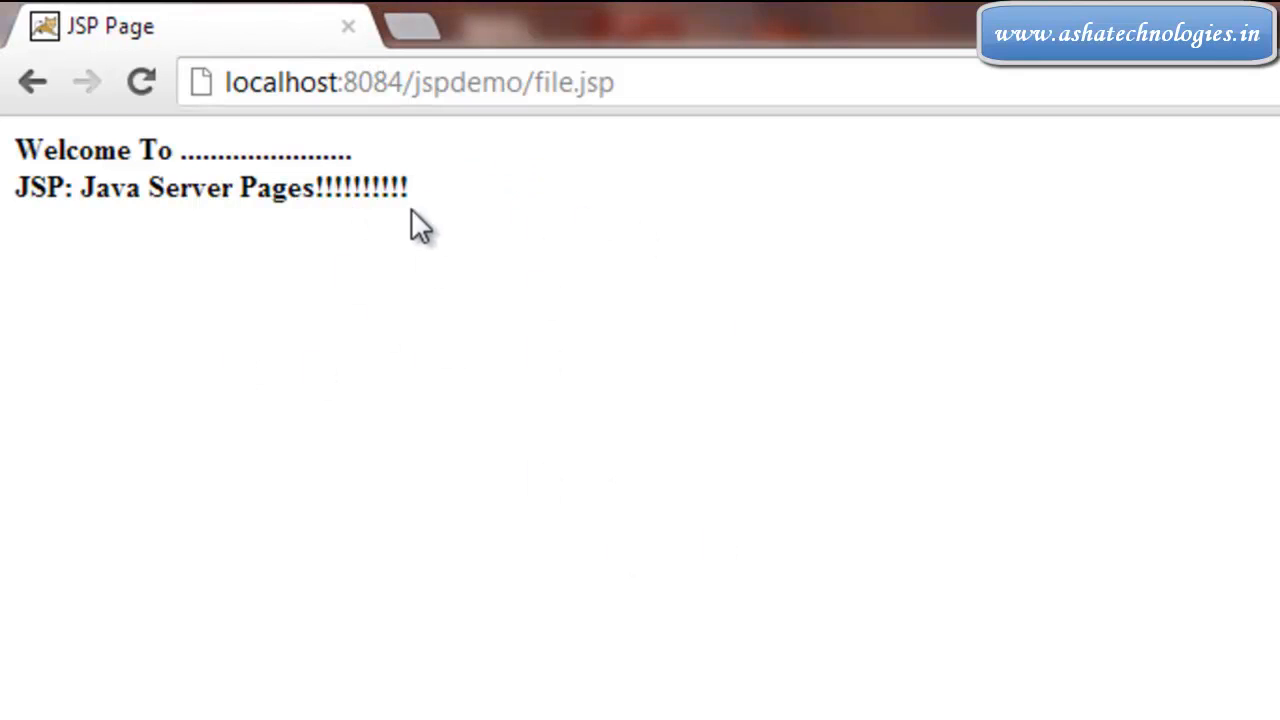
{"action": "mouse_move", "coordinate": [447, 175]}
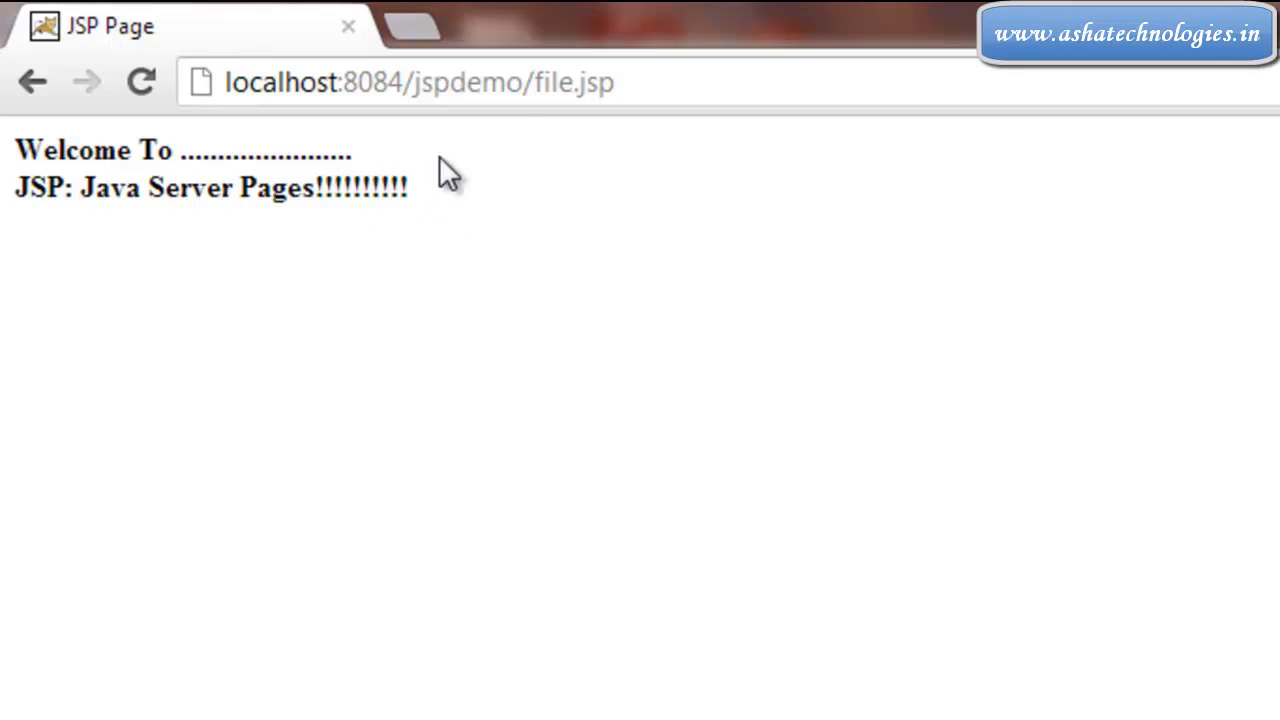
{"action": "double_click", "coordinate": [570, 82]}
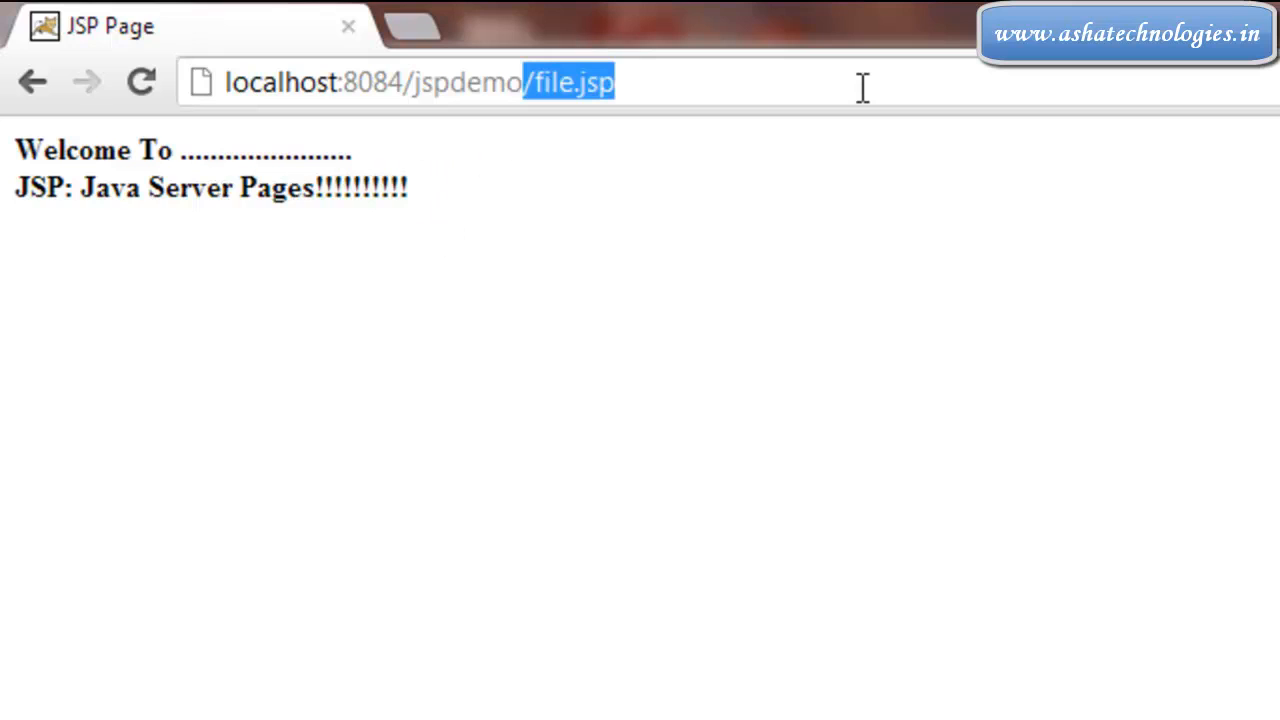
{"action": "left_click", "coordinate": [617, 82]}
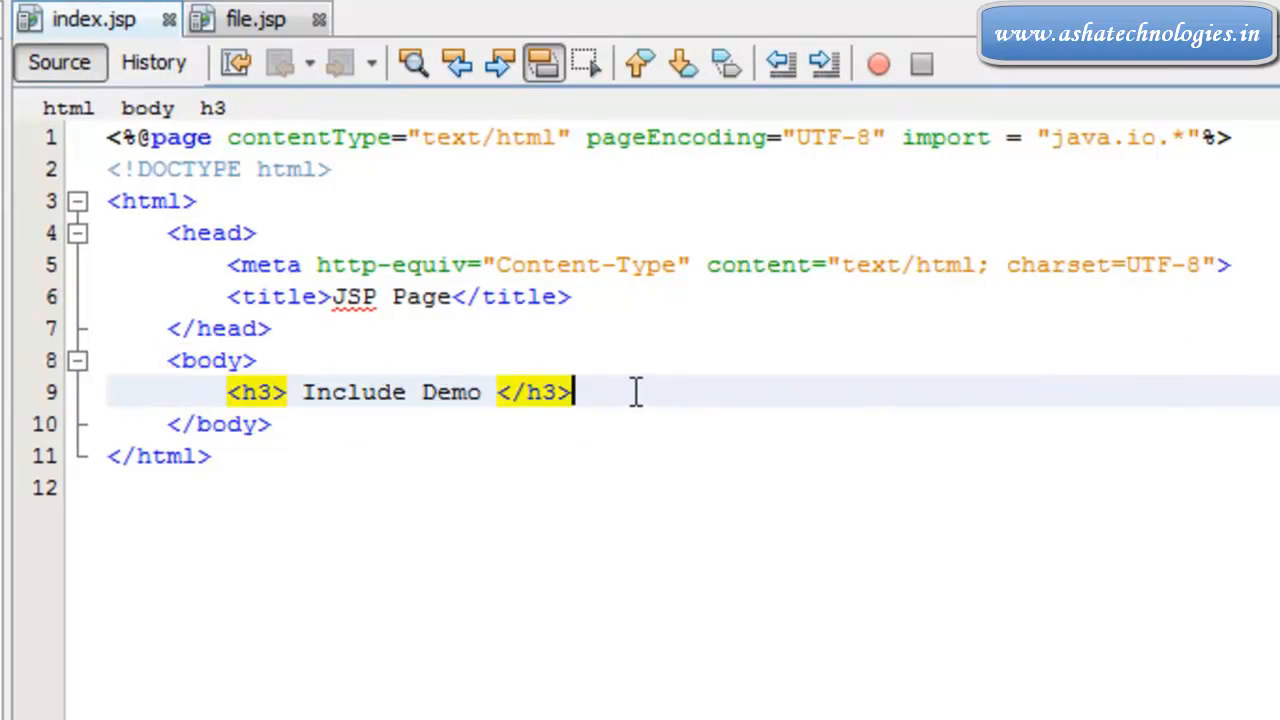
{"action": "left_click", "coordinate": [255, 18]}
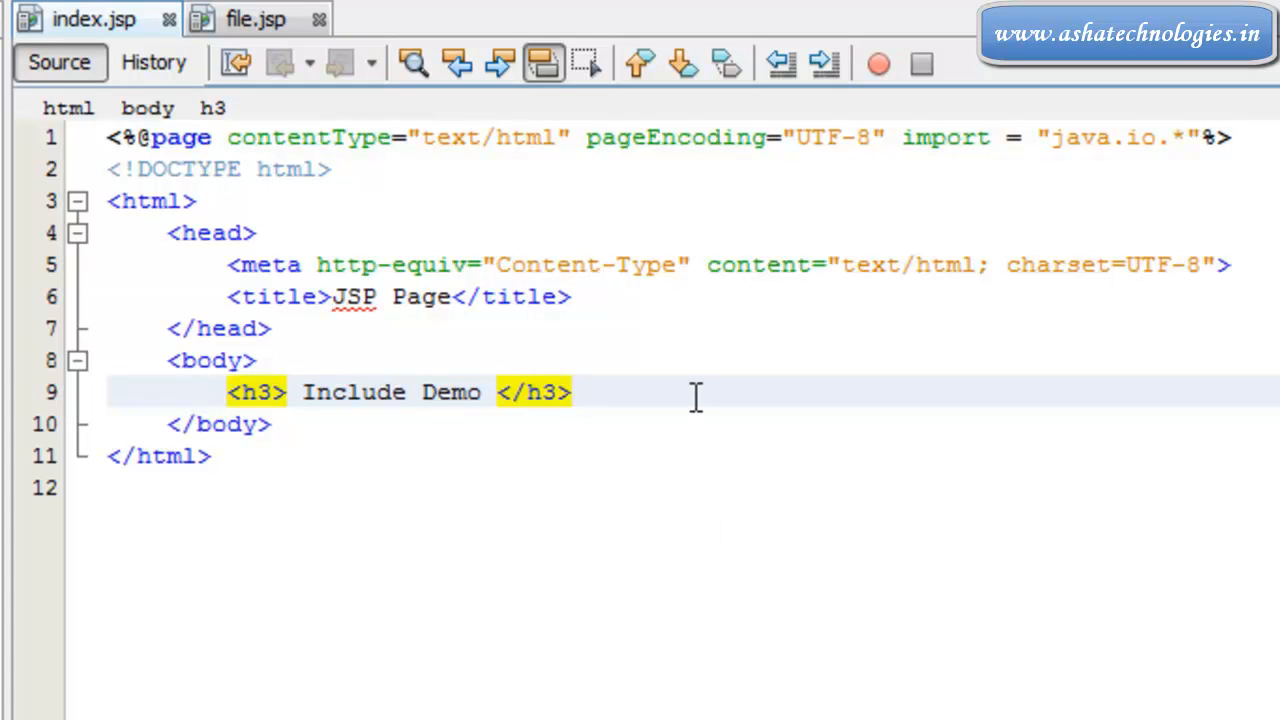
{"action": "key", "text": "enter"}
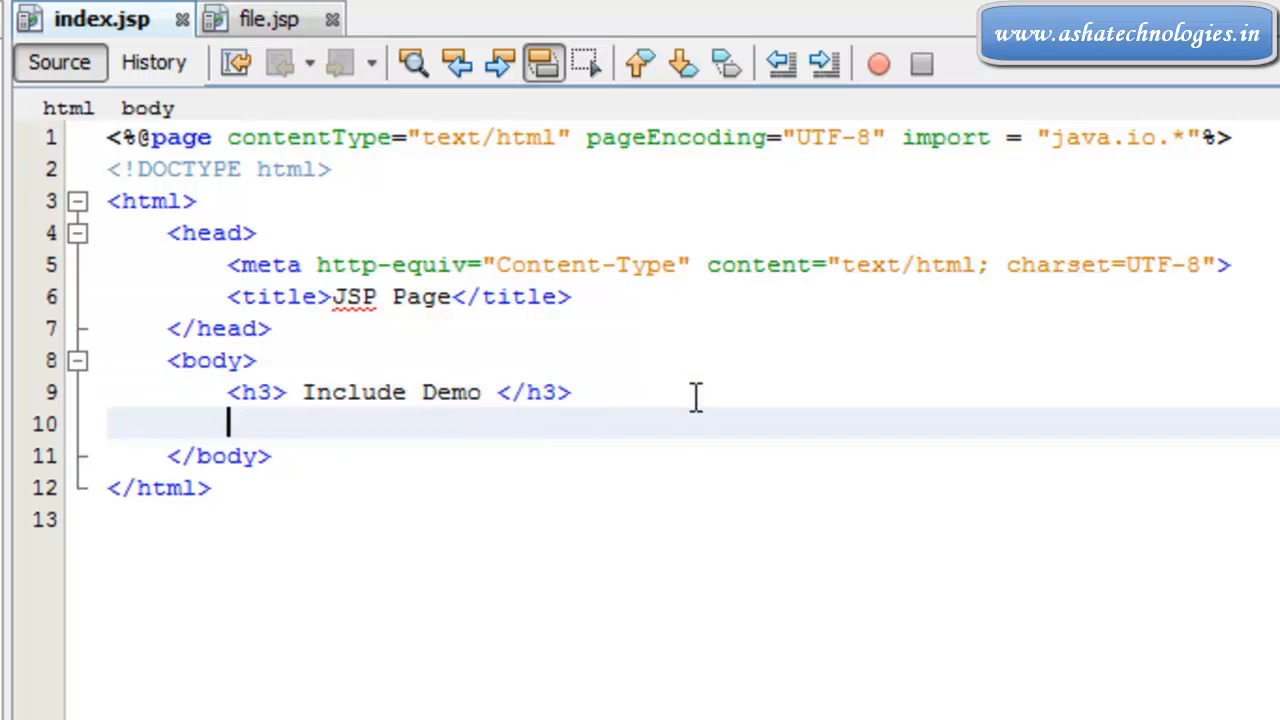
{"action": "type", "text": "<"}
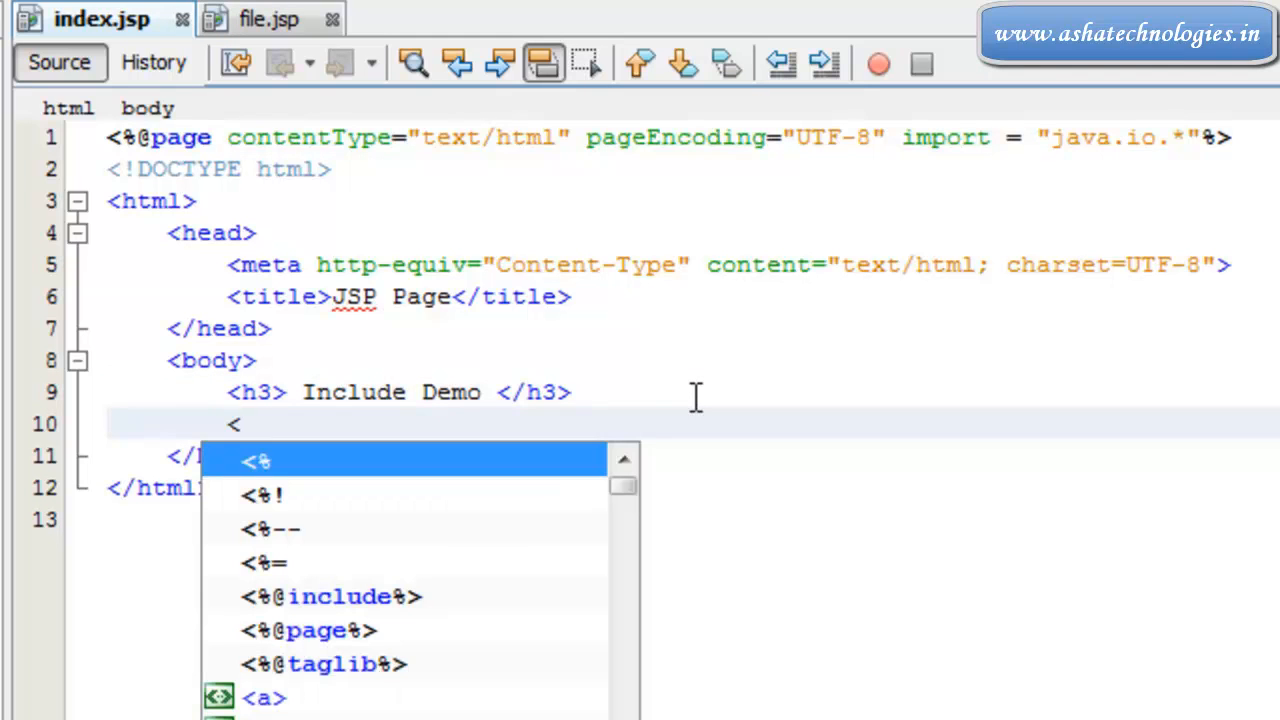
{"action": "type", "text": "$"}
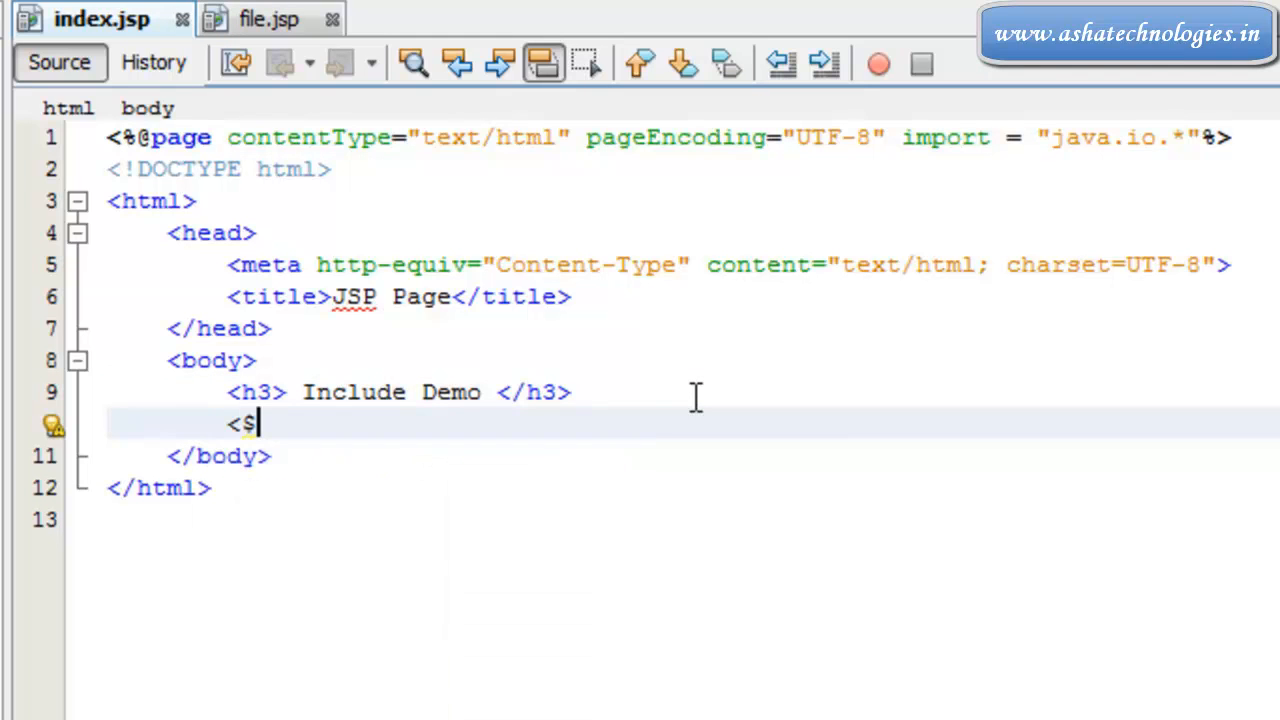
{"action": "type", "text": "%"}
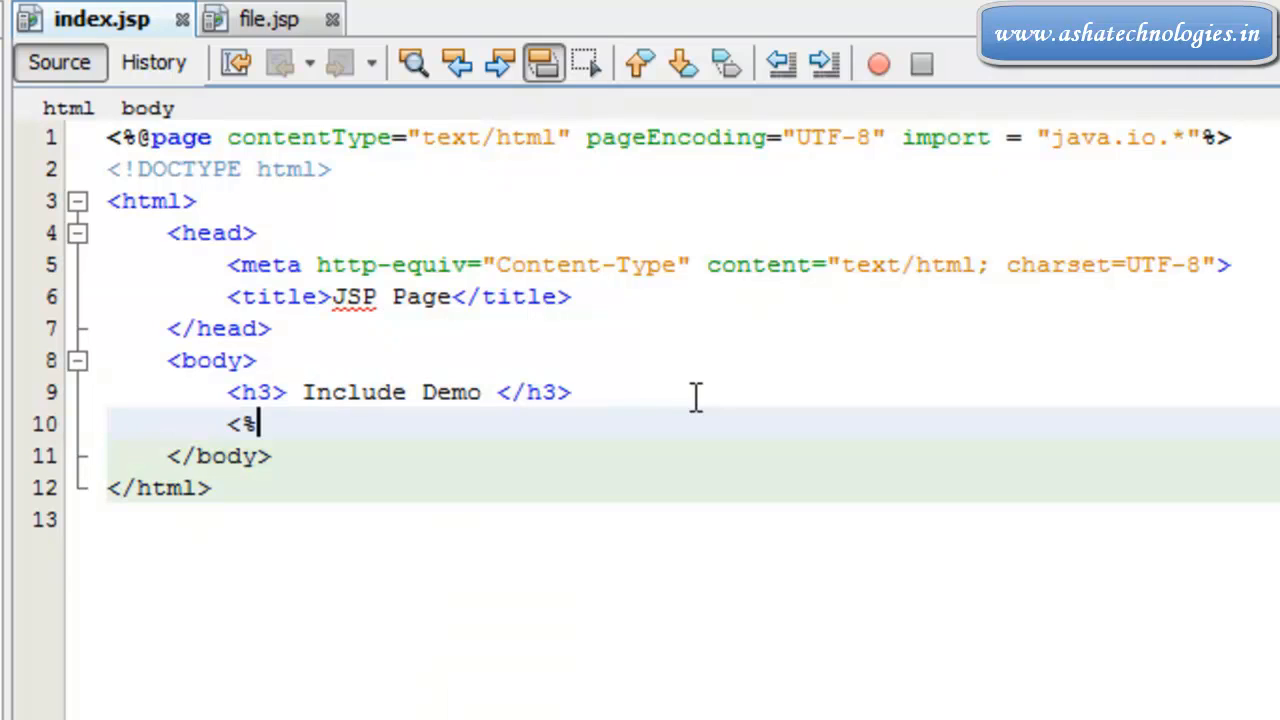
{"action": "type", "text": "@"}
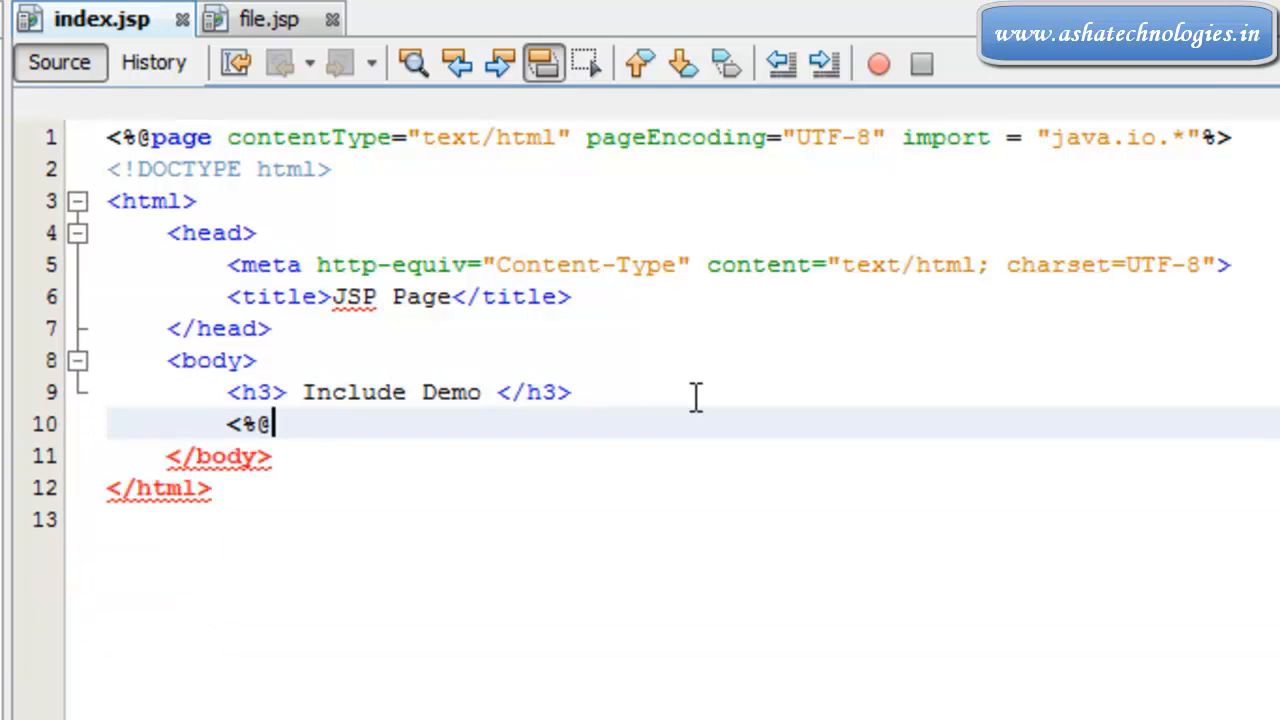
{"action": "type", "text": "n"}
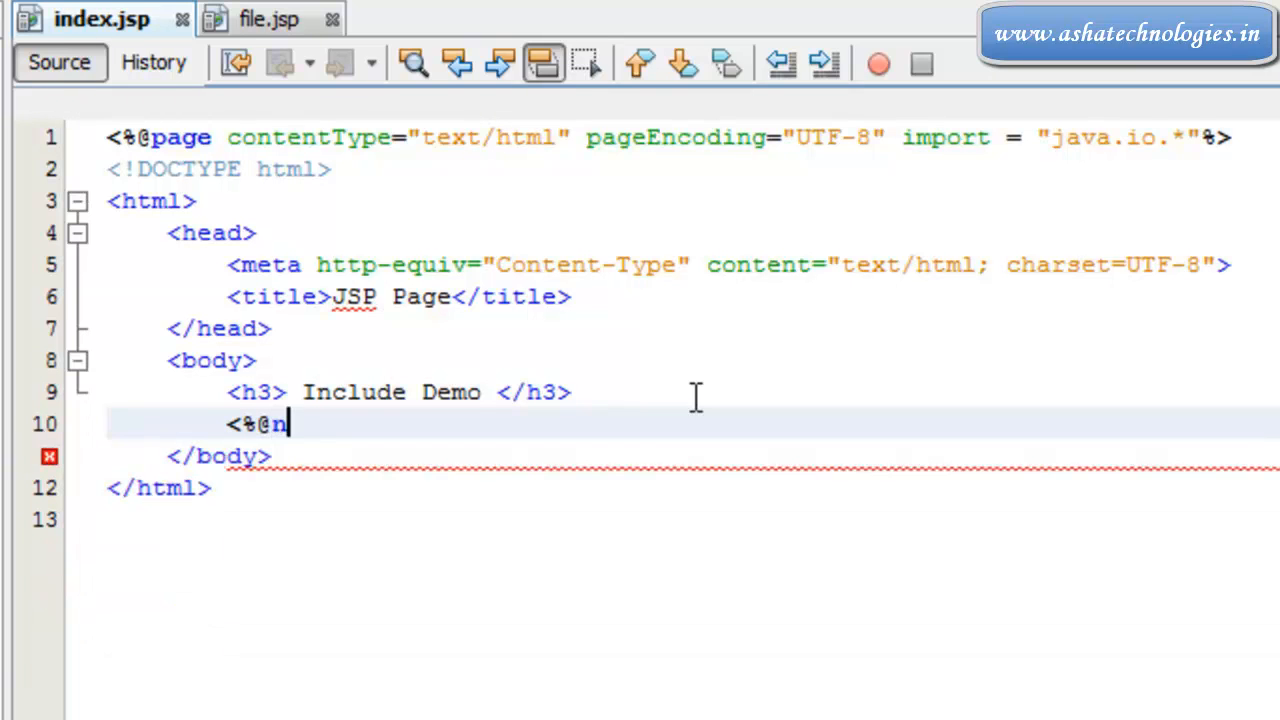
{"action": "type", "text": "include file=\""}
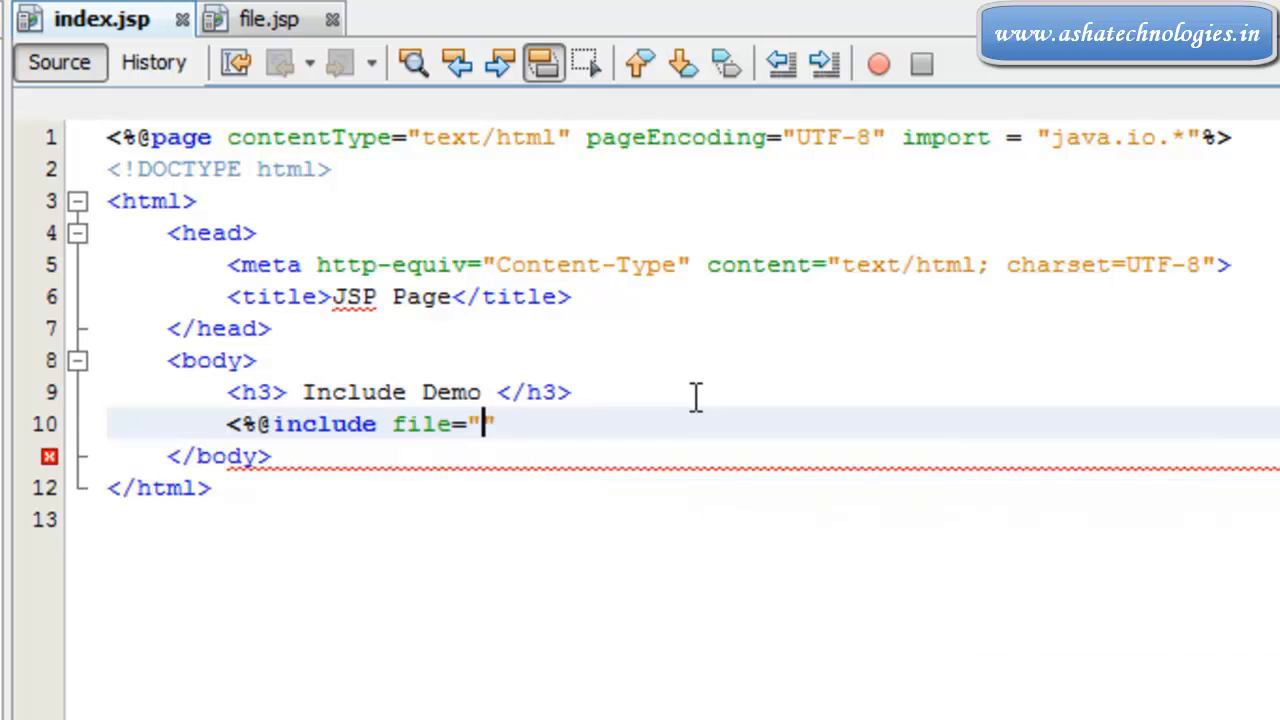
{"action": "type", "text": "file.js"}
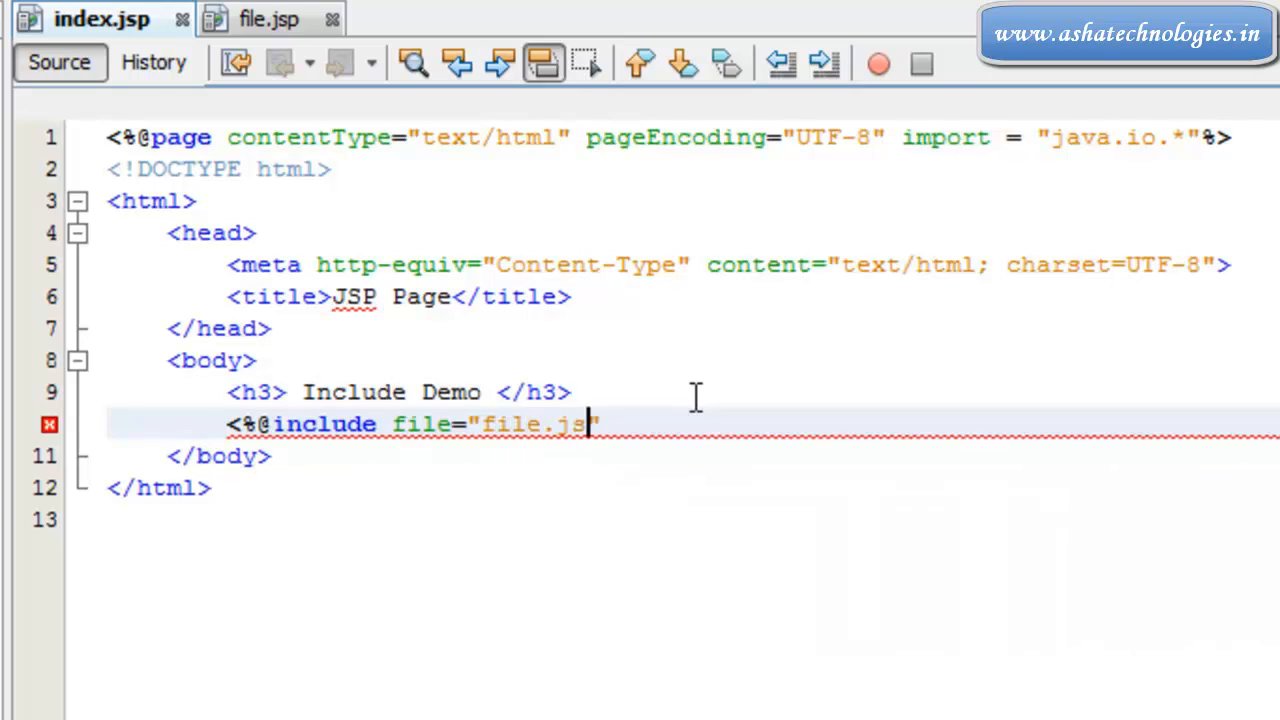
{"action": "type", "text": "p\">"}
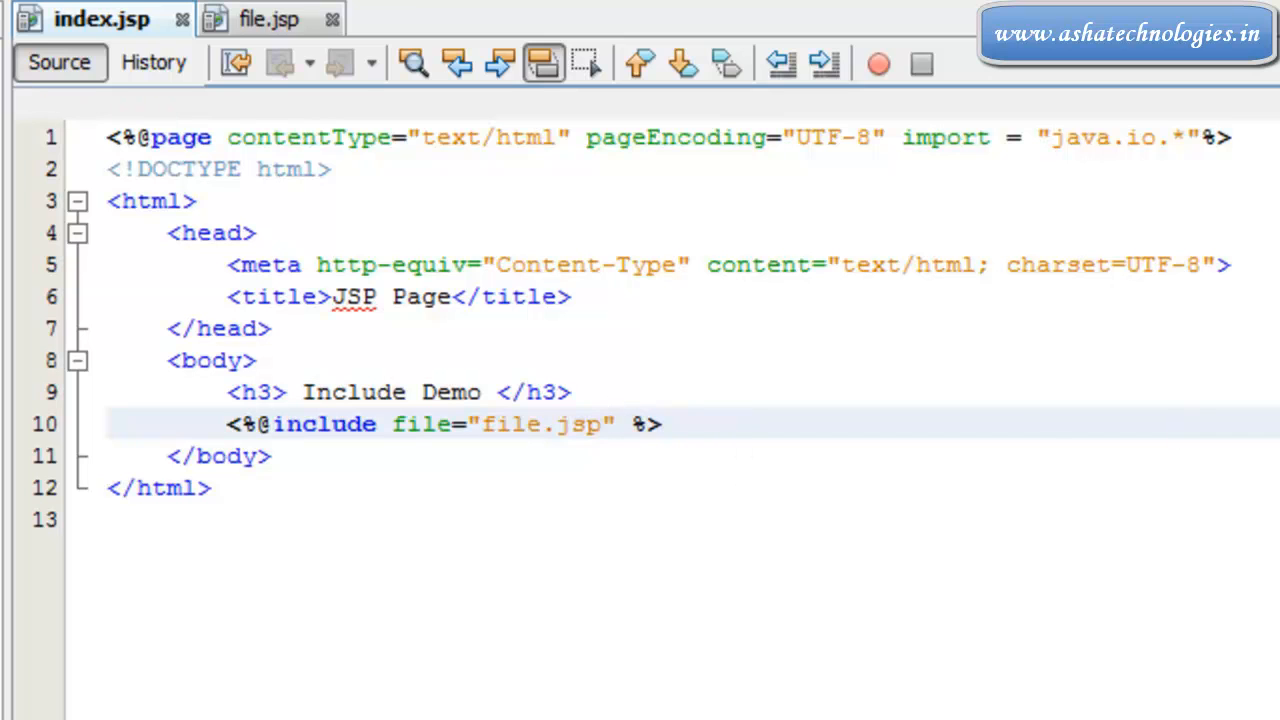
{"action": "mouse_move", "coordinate": [772, 395]}
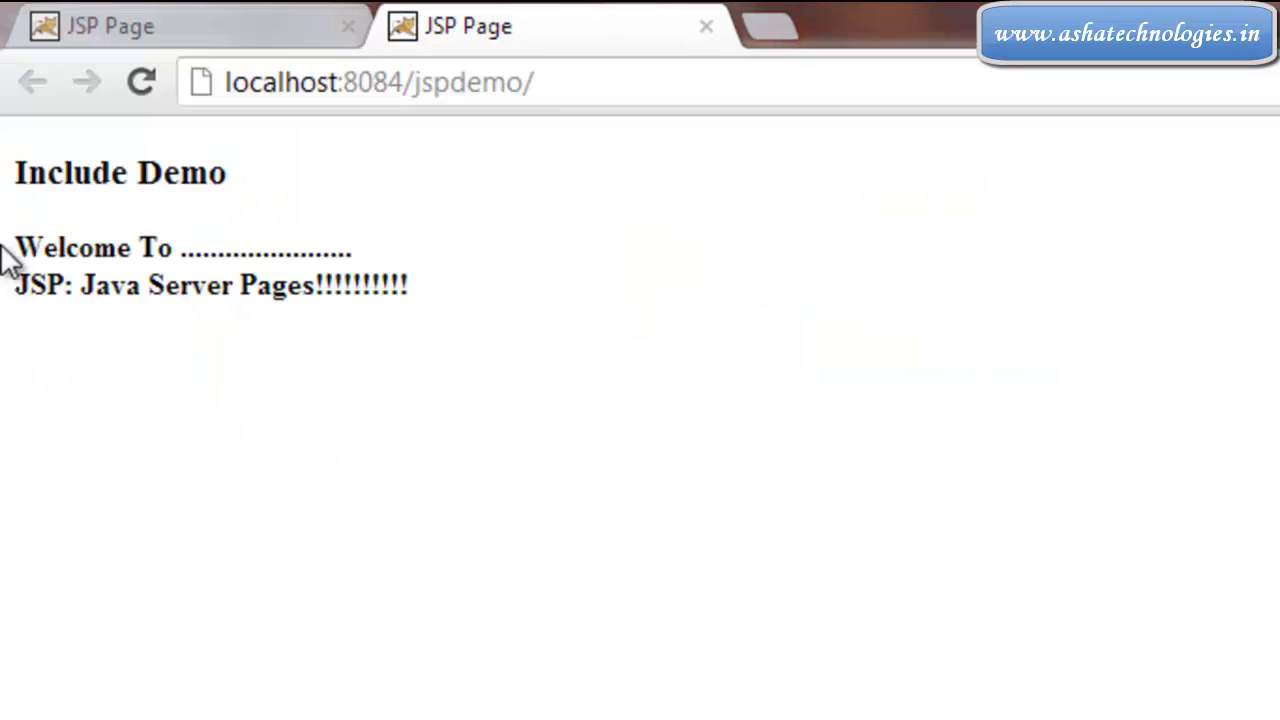
Step: Reload localhost:8084/jspdemo/ to see Include Demo above file.jsp's bold welcome lines
{"action": "double_click", "coordinate": [120, 172]}
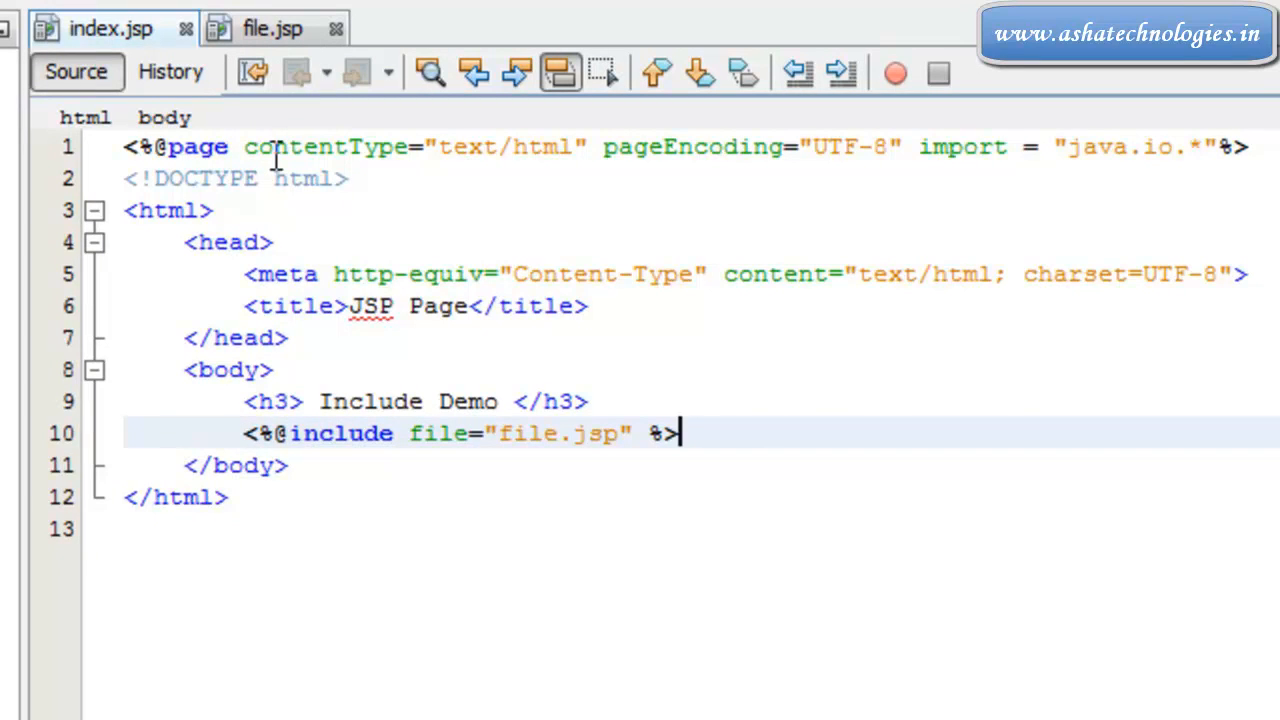
Step: Delete import="java.io.*" from index.jsp's line-1 page directive
{"action": "left_click", "coordinate": [228, 147]}
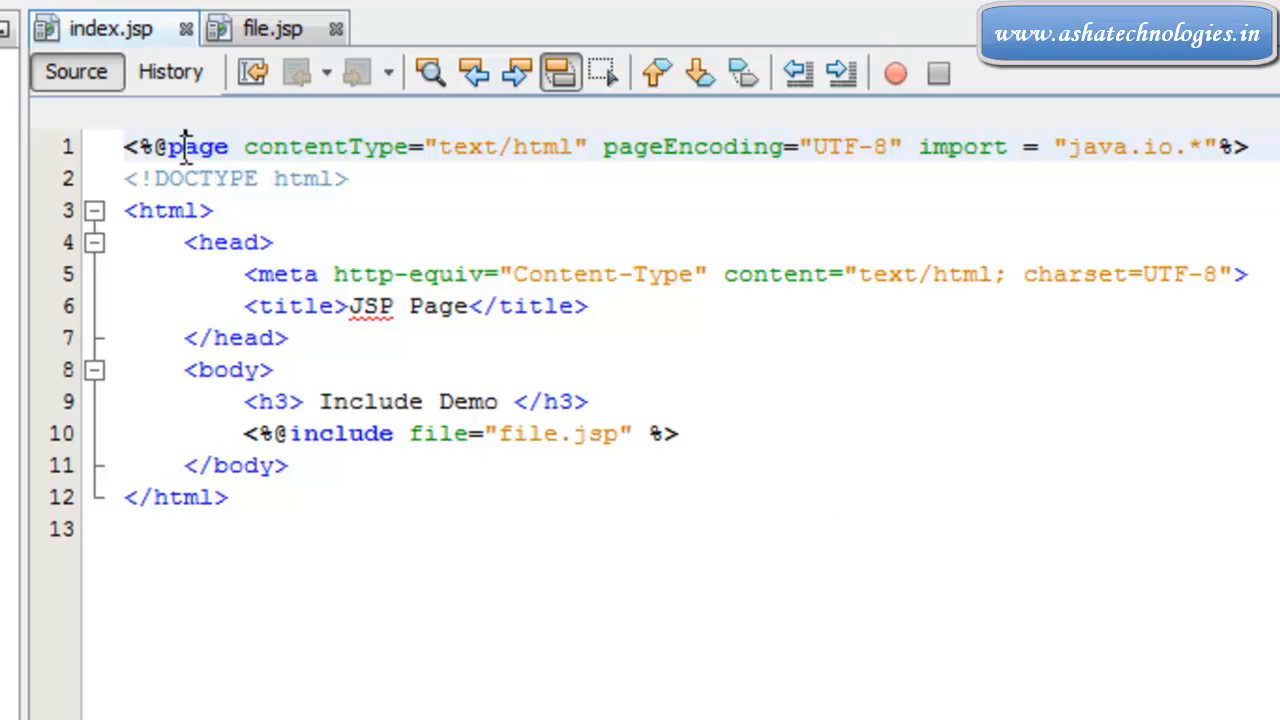
{"action": "left_click", "coordinate": [350, 433]}
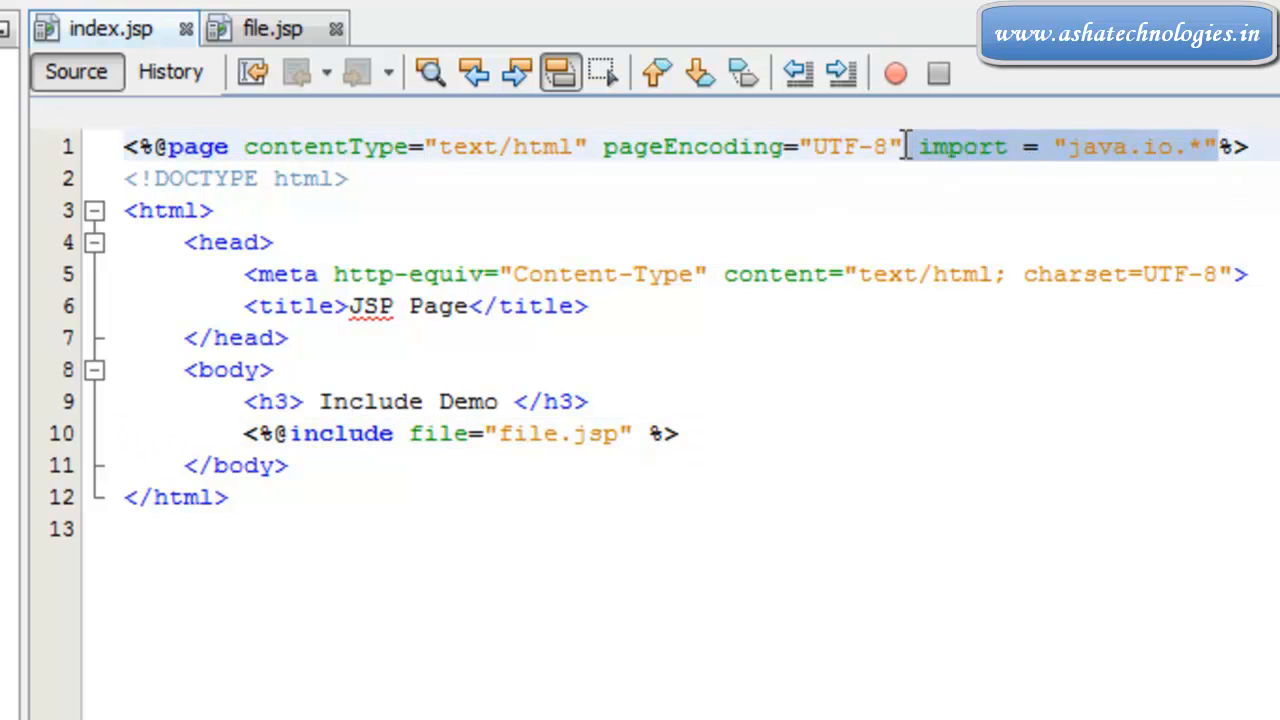
{"action": "key", "text": "Delete"}
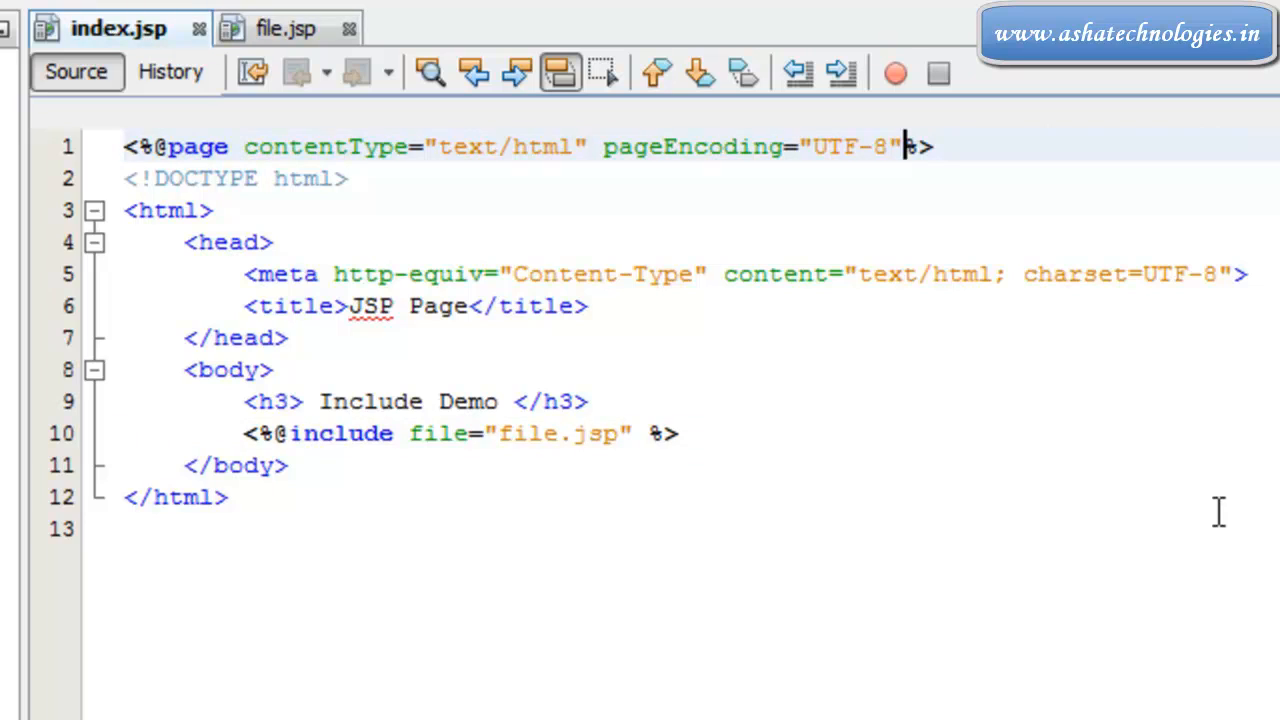